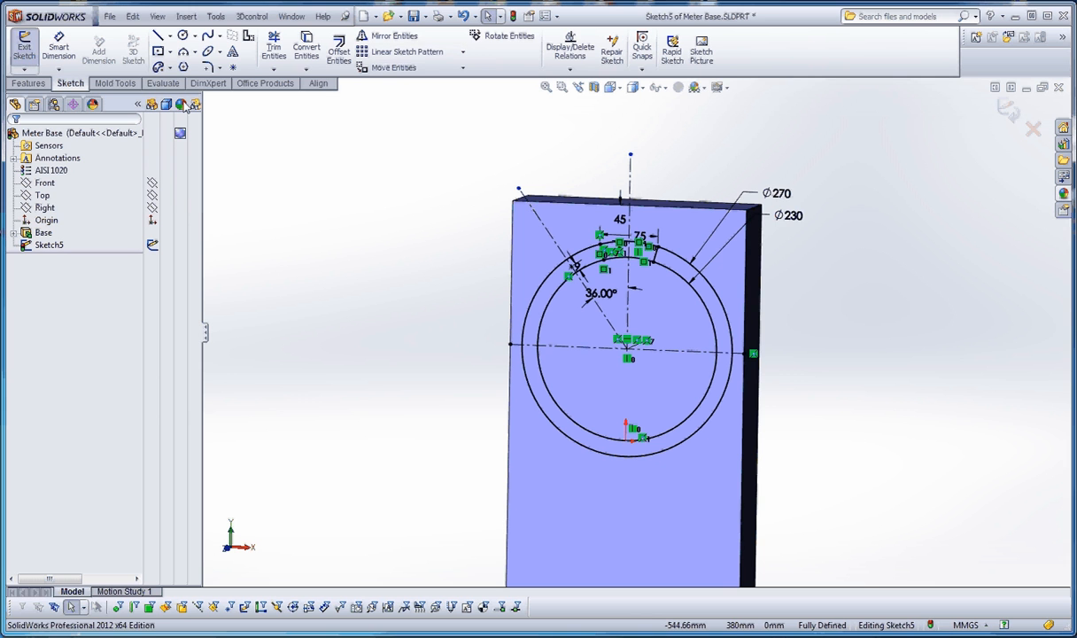
mouse_move(509, 16)
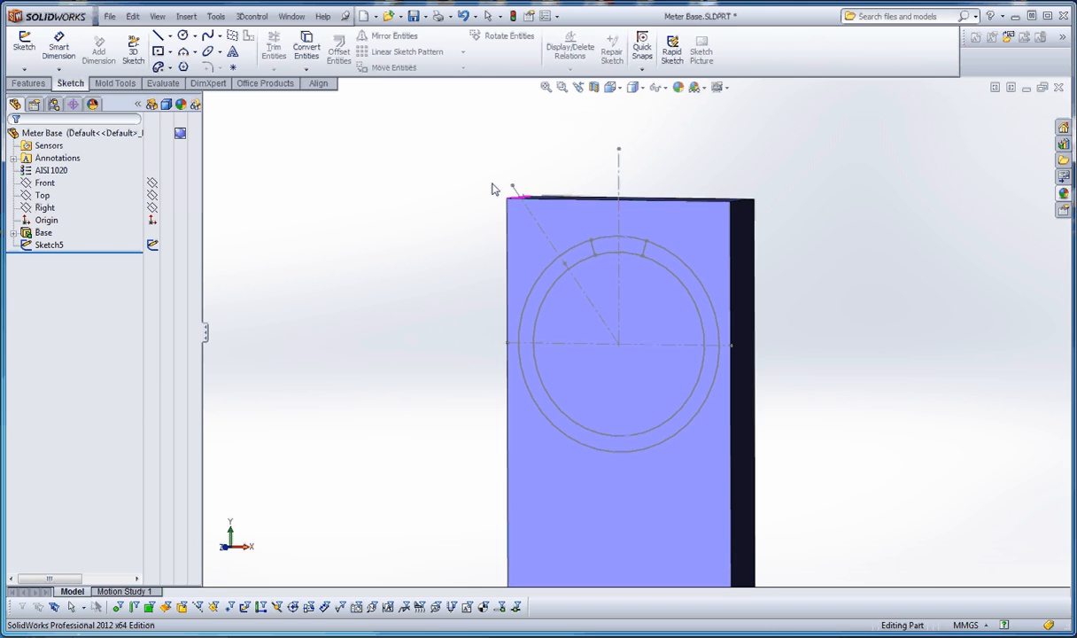
- Clear the selection once Sketch5's concentric meter circles are closed on Meter Base
left_click(48, 244)
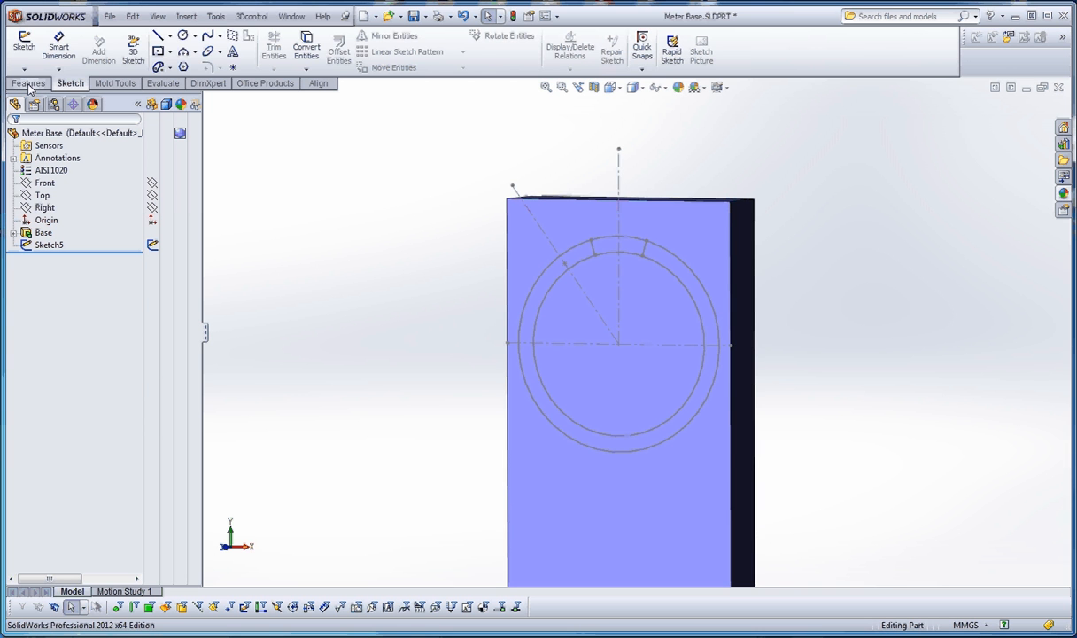
- Cut Sketch5's circular contour into the Meter Base face and rename Cut-Extrude1 to Meter Cut1
left_click(25, 84)
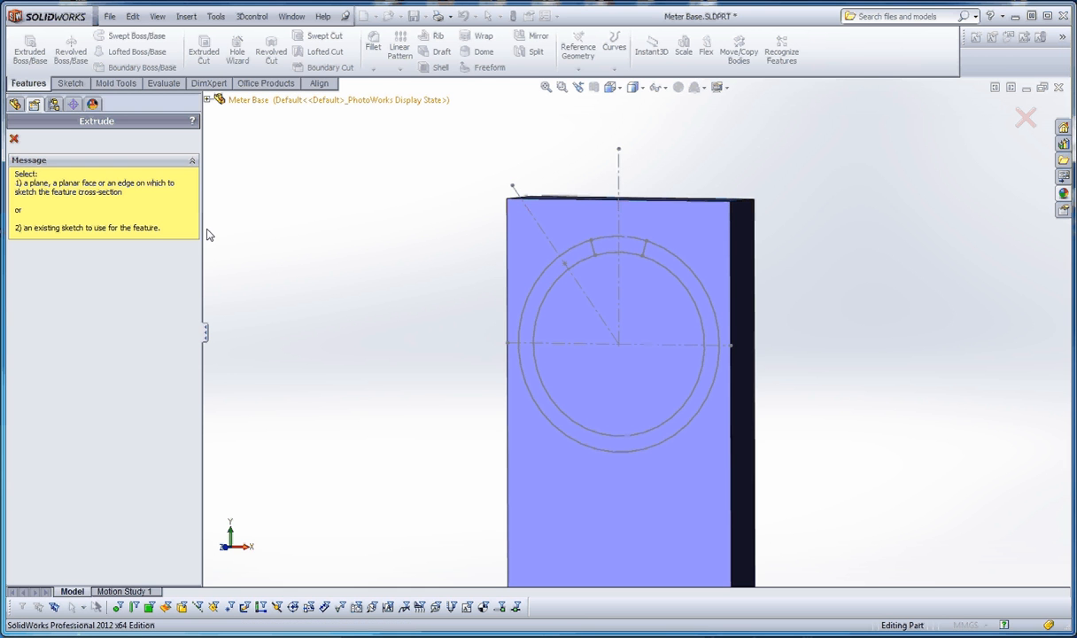
mouse_move(497, 327)
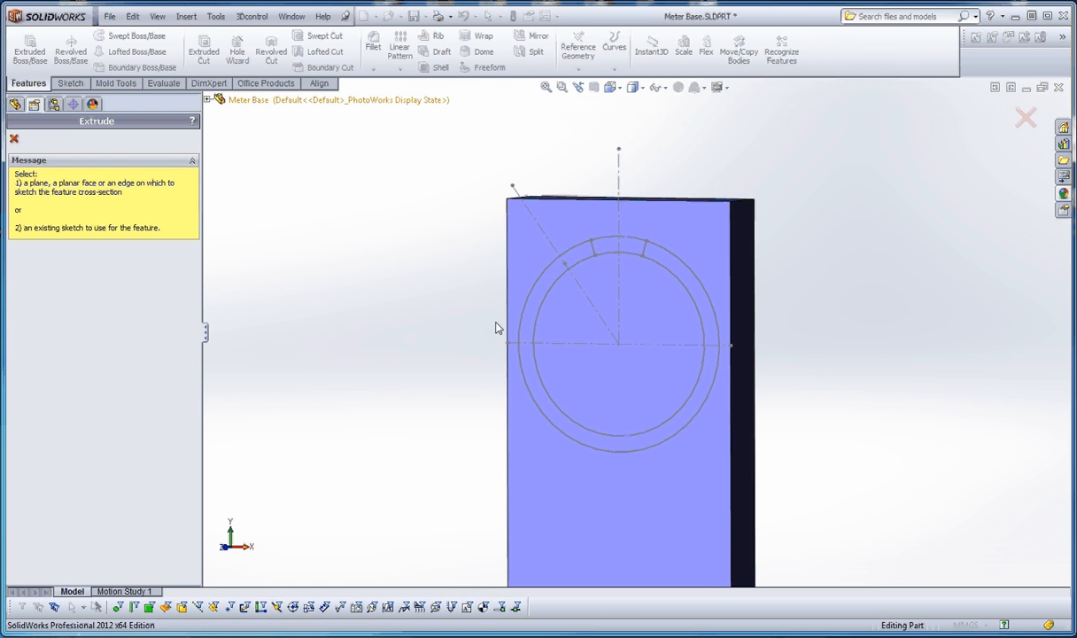
mouse_move(700, 347)
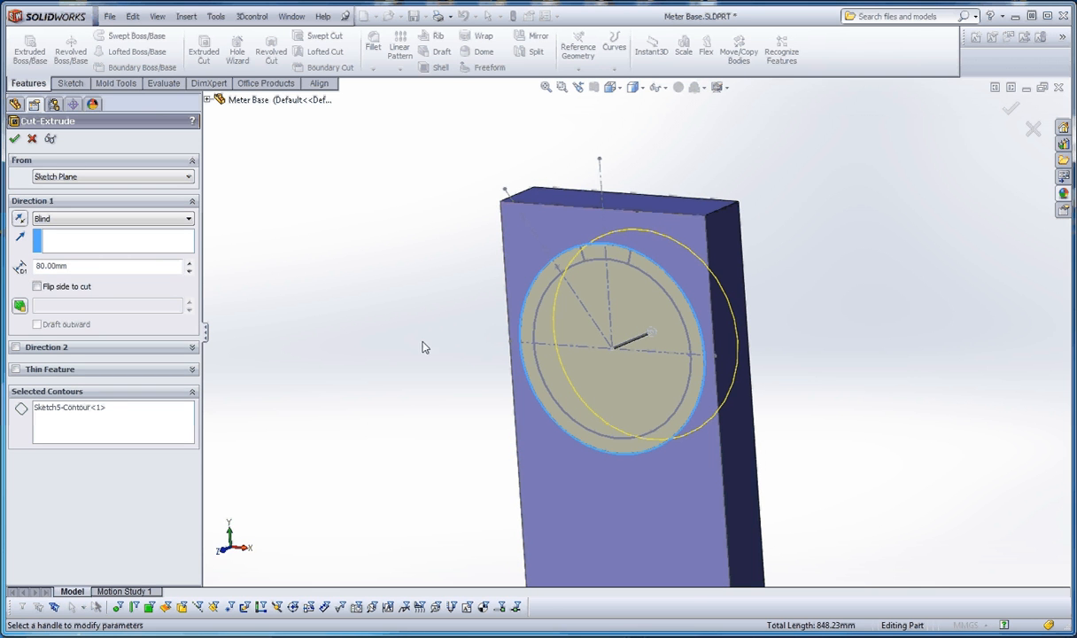
mouse_move(70, 409)
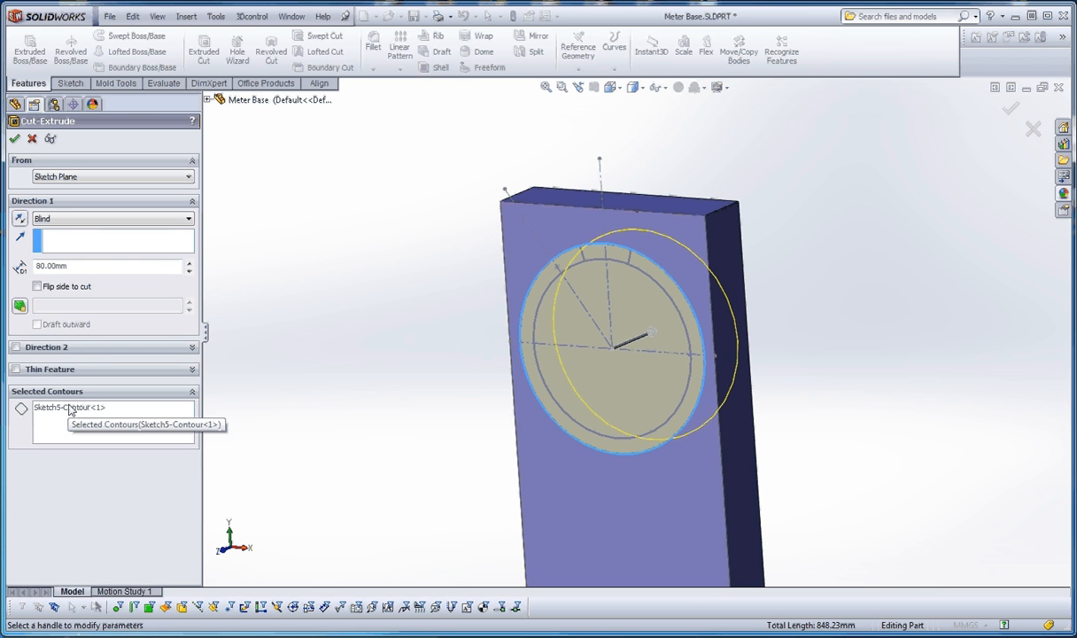
left_click(69, 408)
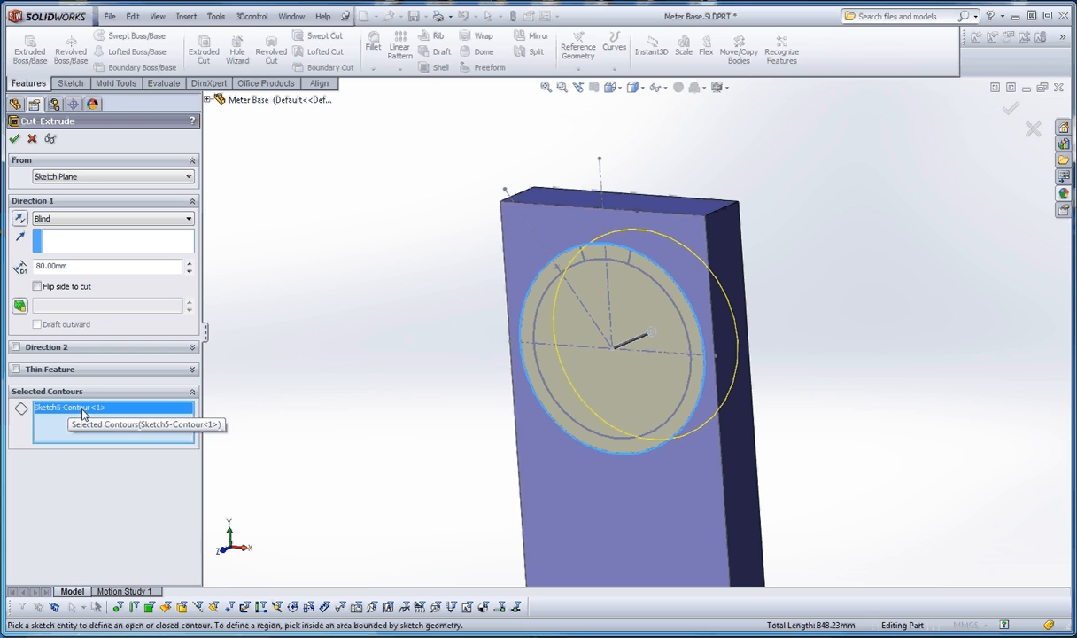
mouse_move(538, 287)
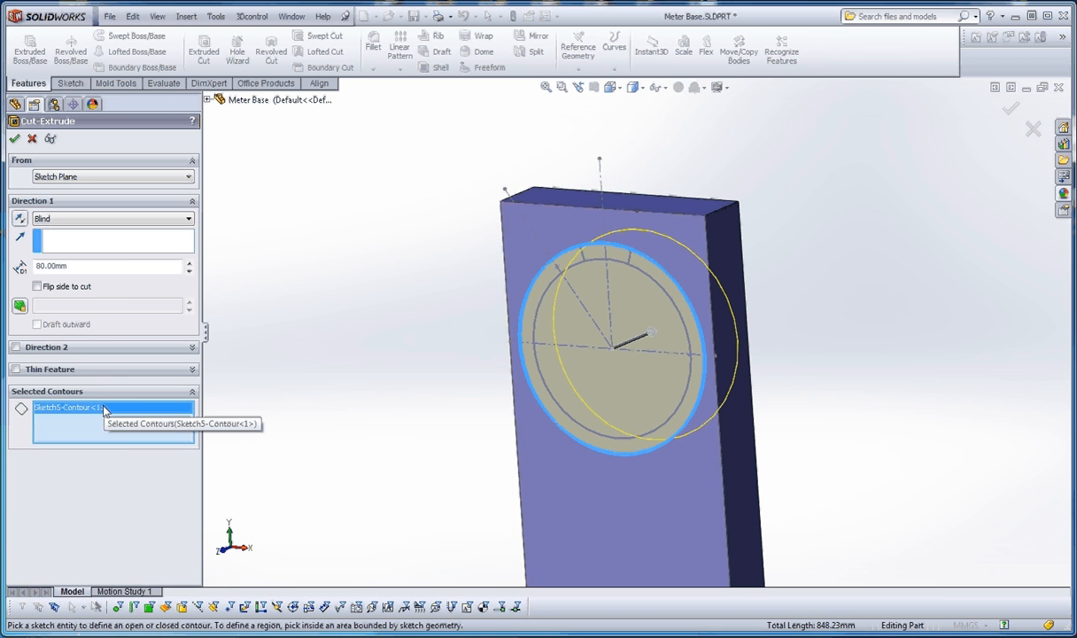
right_click(71, 408)
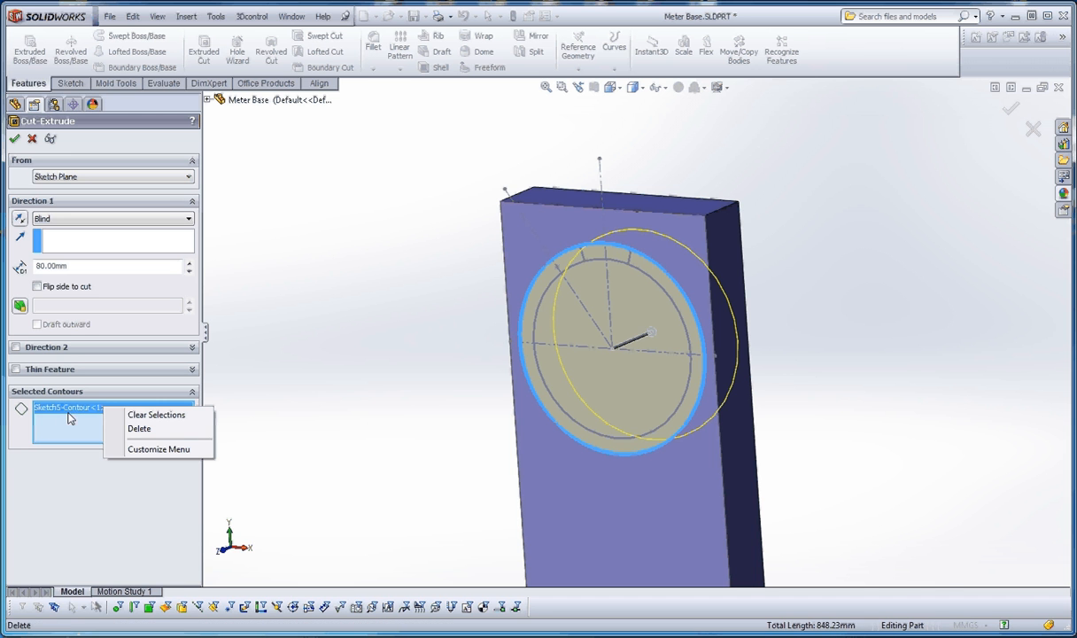
left_click(156, 415)
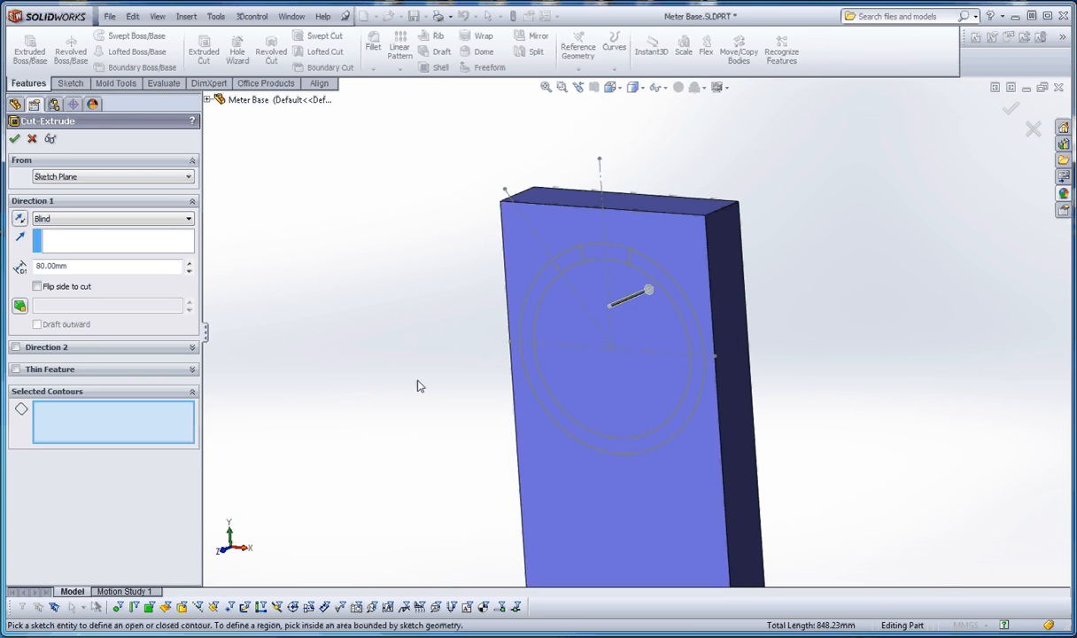
mouse_move(544, 301)
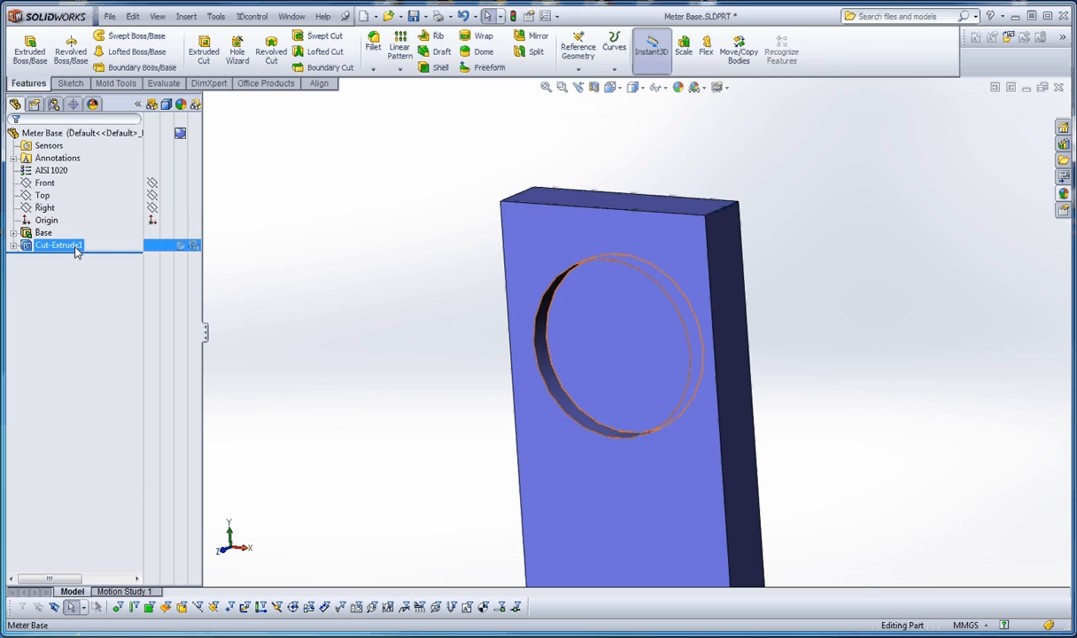
left_click(55, 245)
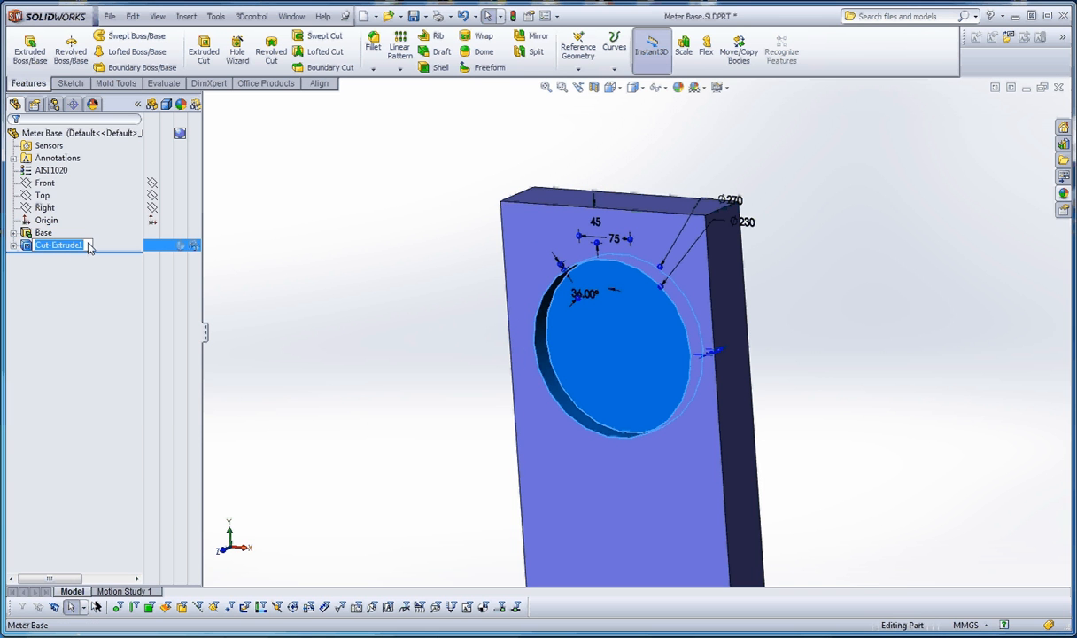
type("Meter Cut1")
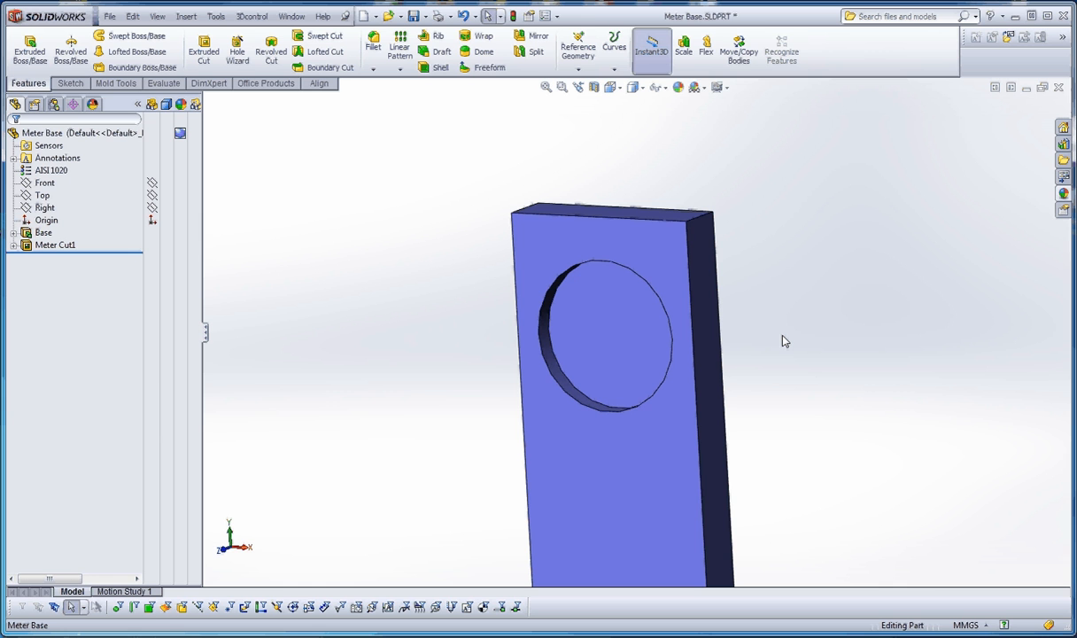
mouse_move(610, 311)
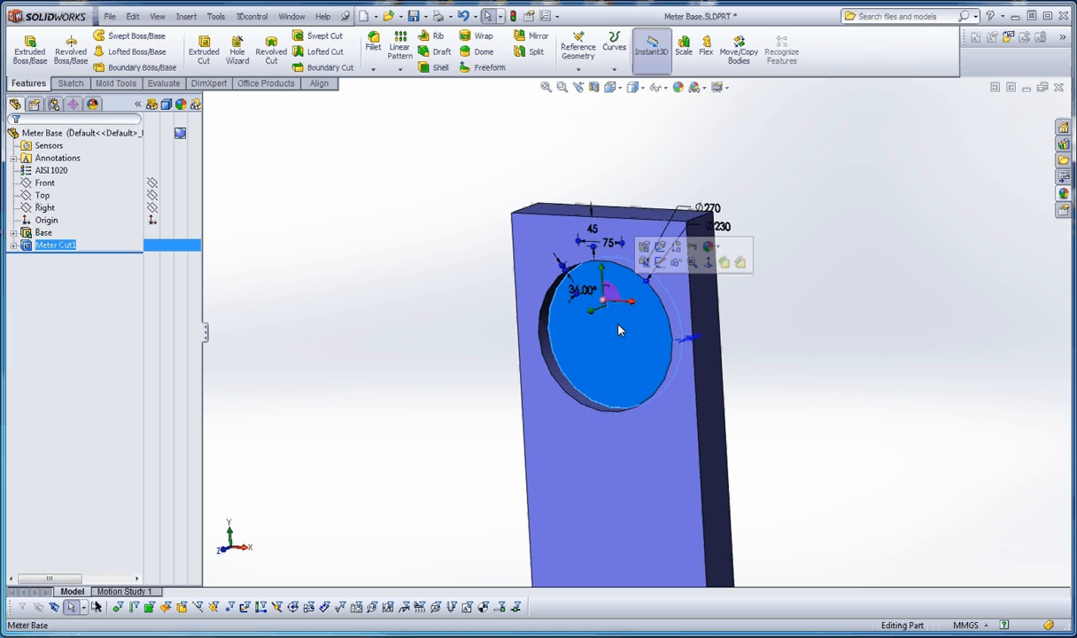
mouse_move(707, 247)
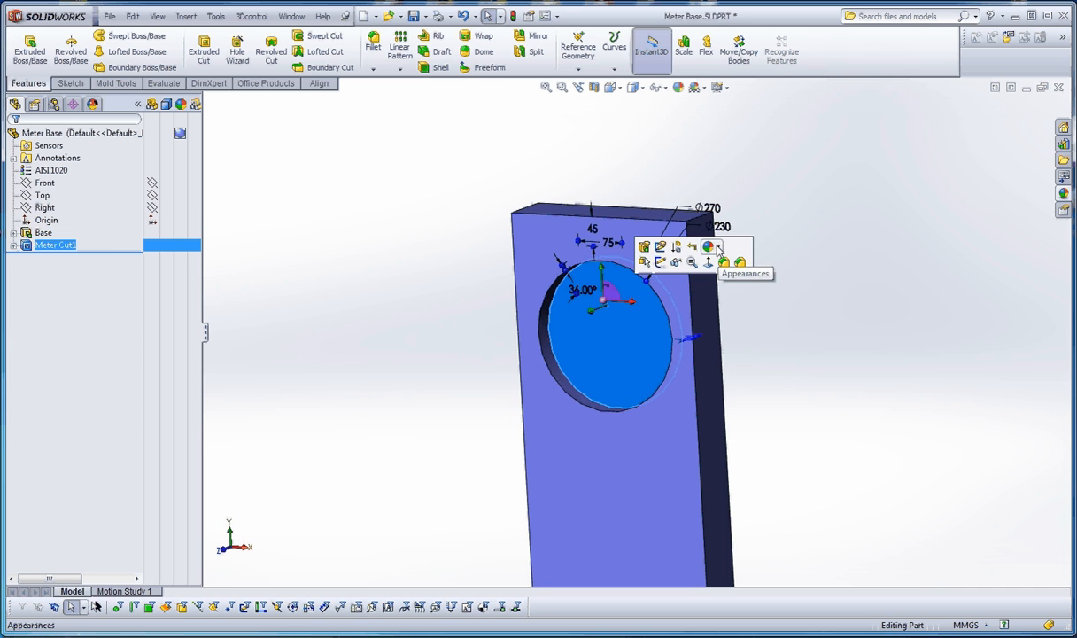
- Apply a yellow appearance to only the recess floor face (Face<1>) of Meter Cut1
left_click(706, 246)
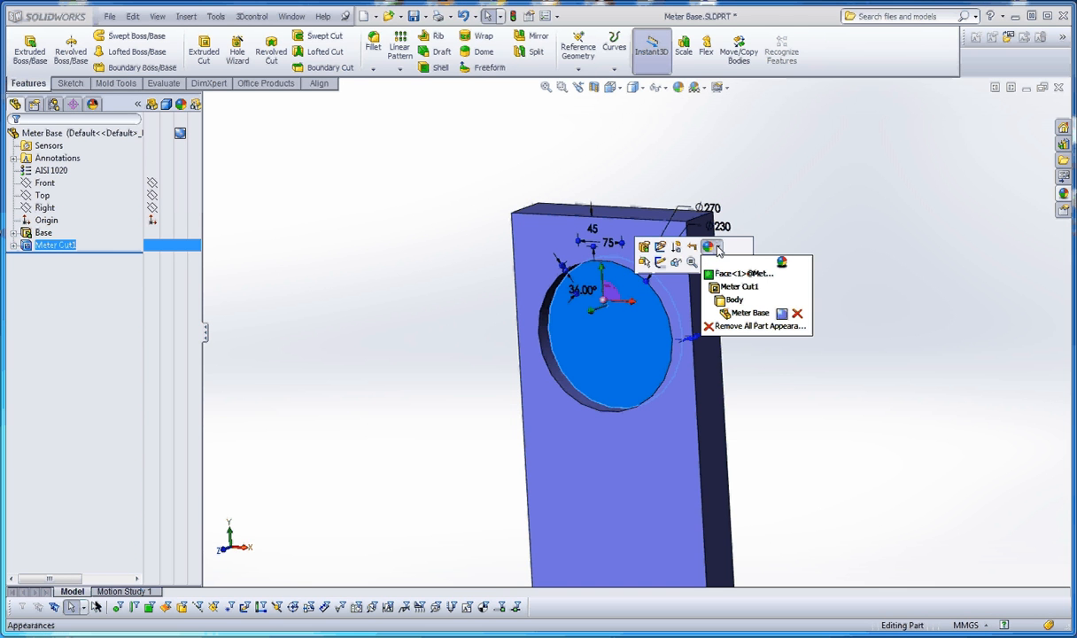
mouse_move(470, 265)
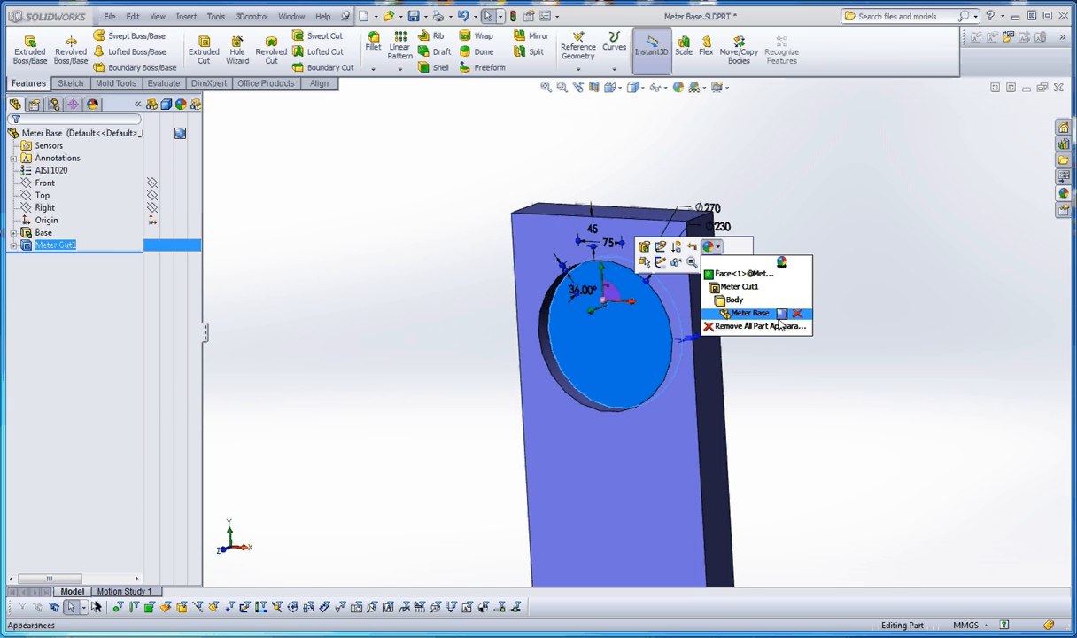
mouse_move(750, 312)
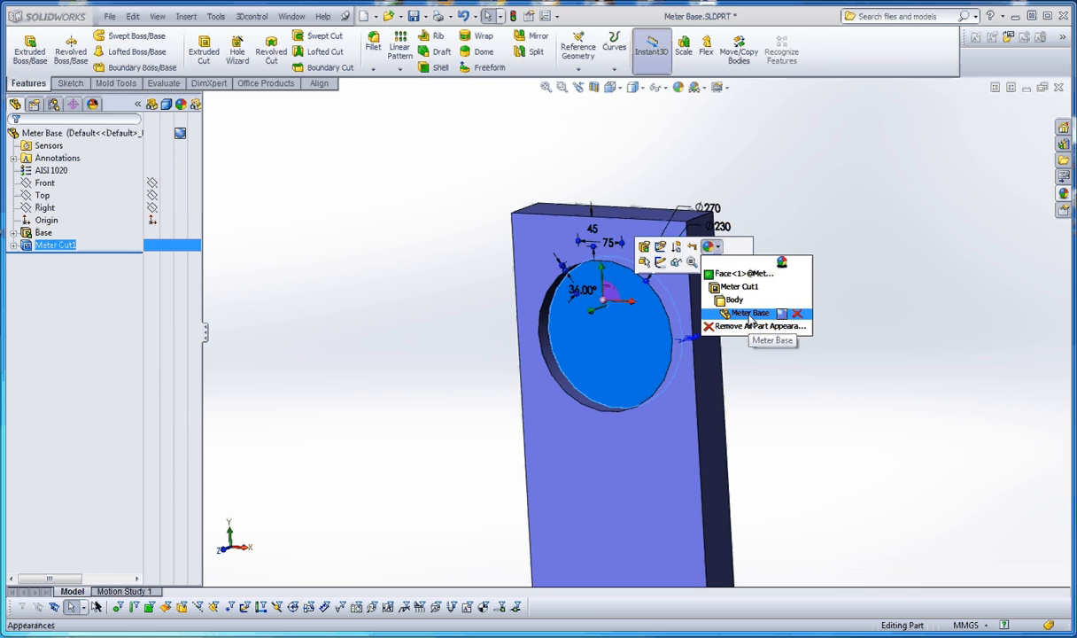
mouse_move(732, 299)
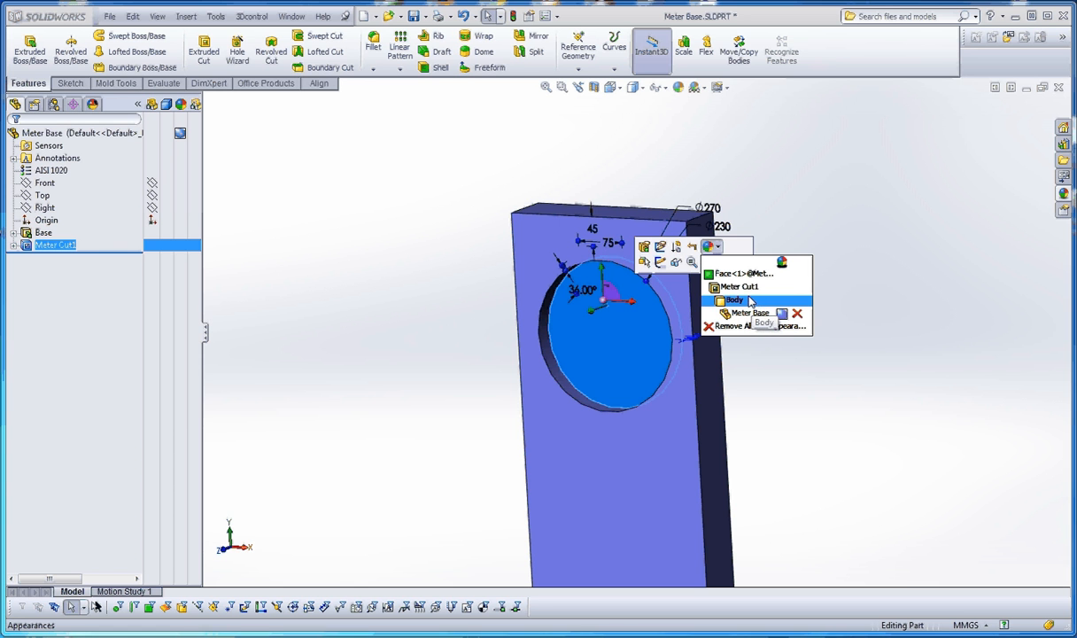
mouse_move(783, 313)
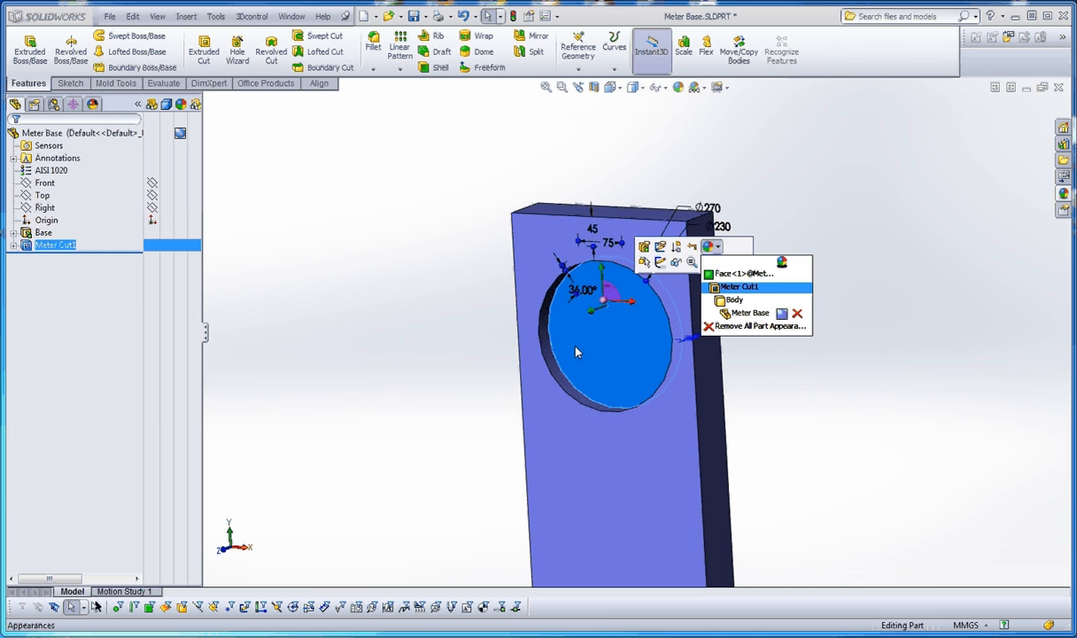
mouse_move(551, 367)
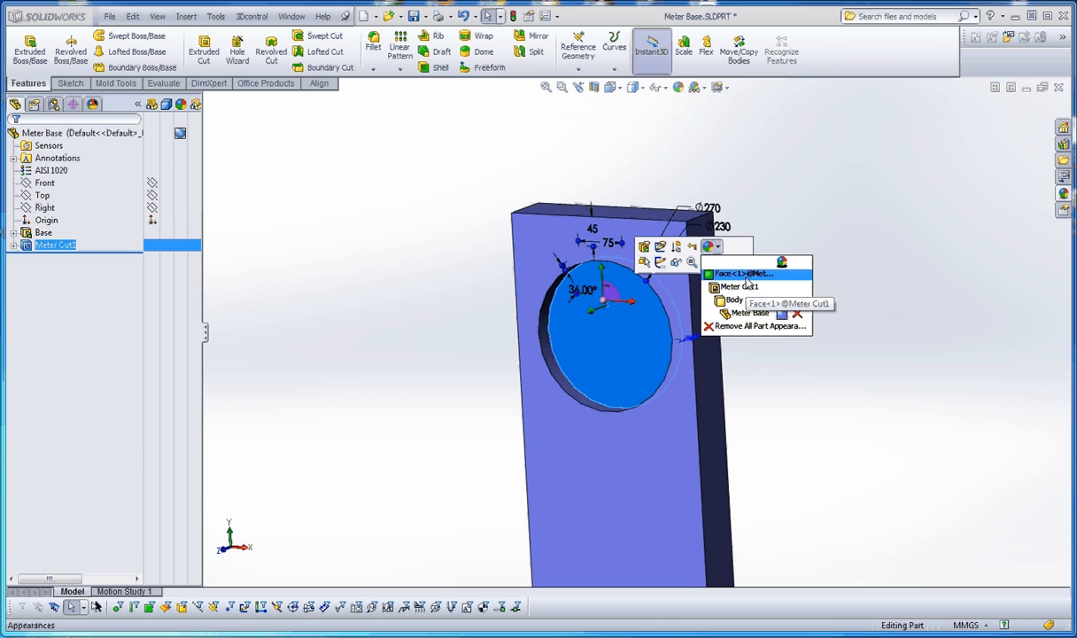
left_click(788, 281)
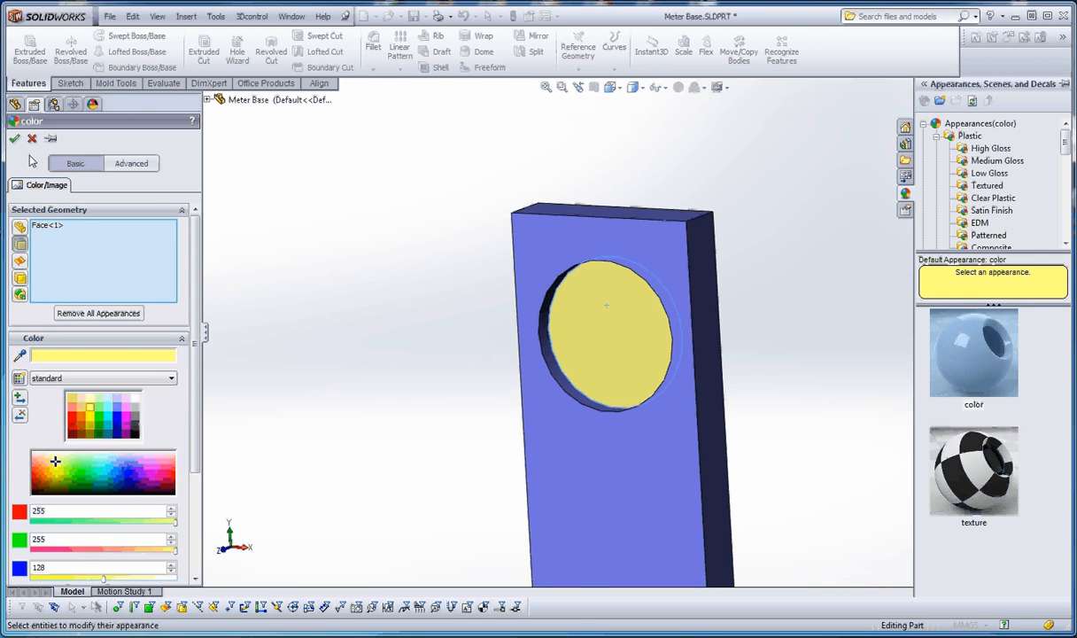
left_click(14, 139)
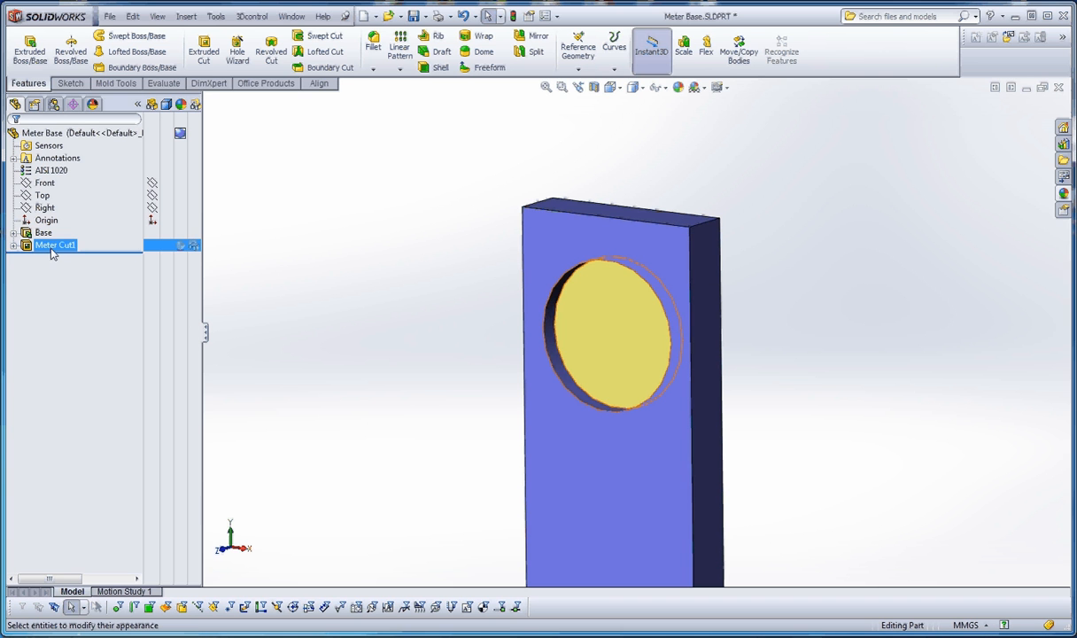
- Convert Sketch5's 270 mm outer circle (Arc2) into a new fully defined Sketch6
left_click(55, 245)
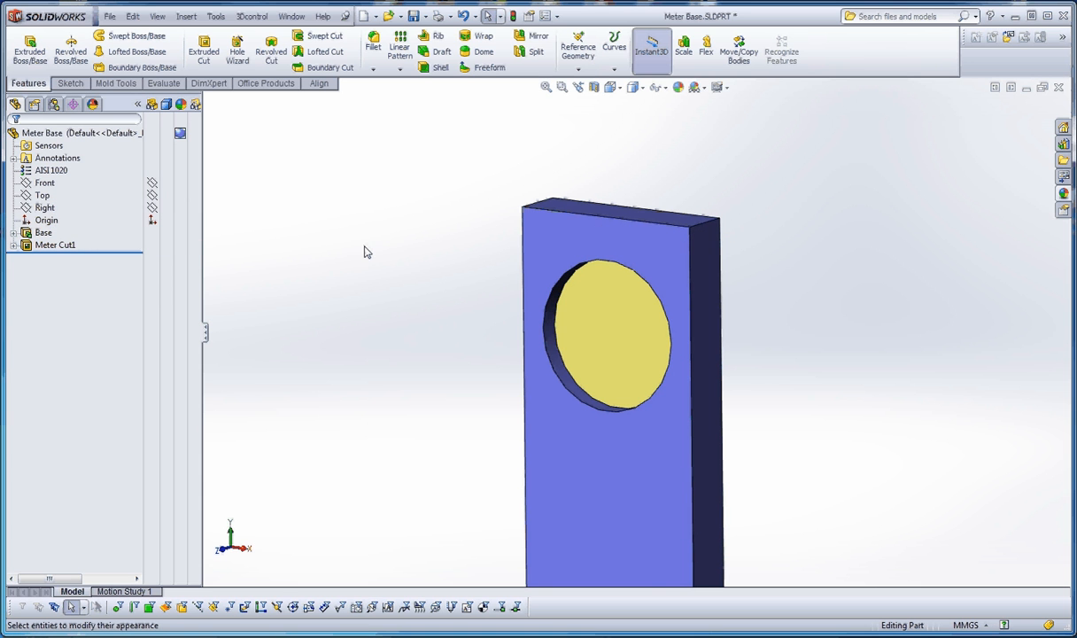
left_click(55, 257)
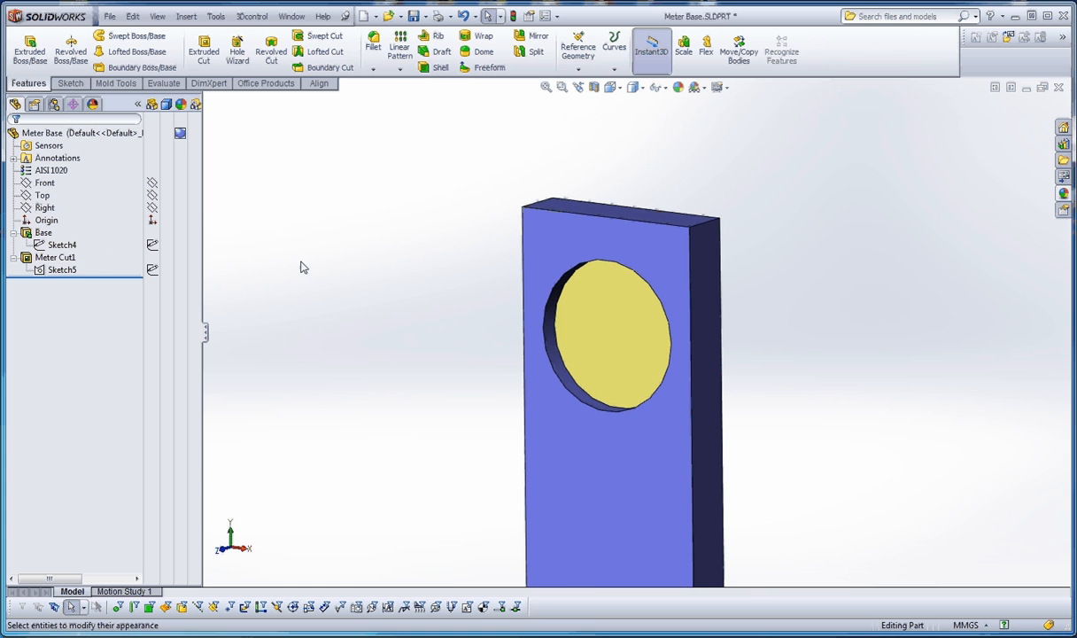
left_click(62, 269)
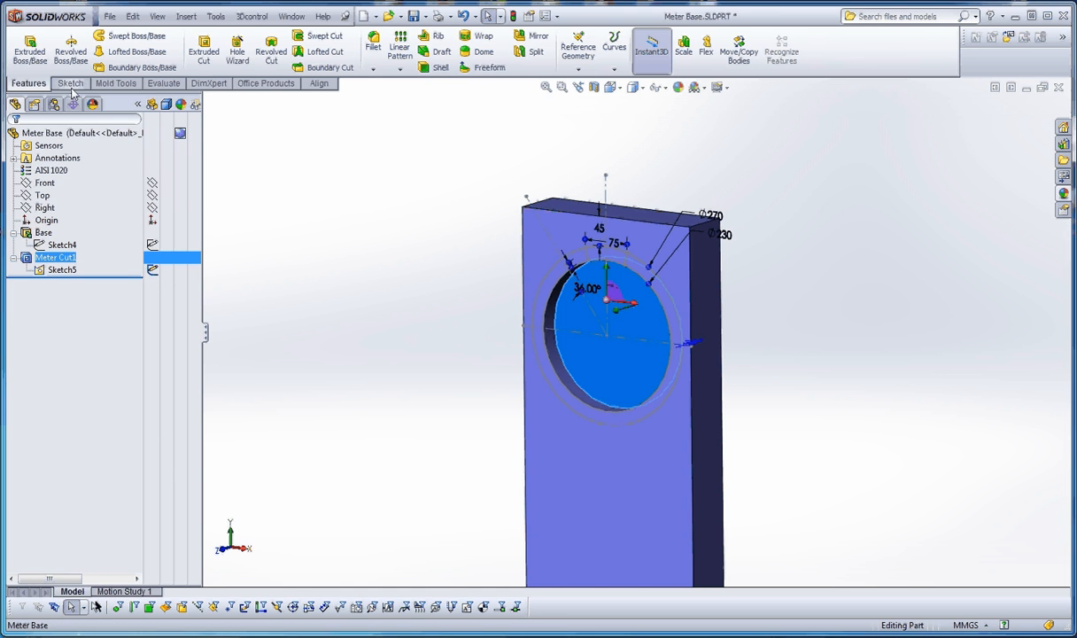
left_click(70, 85)
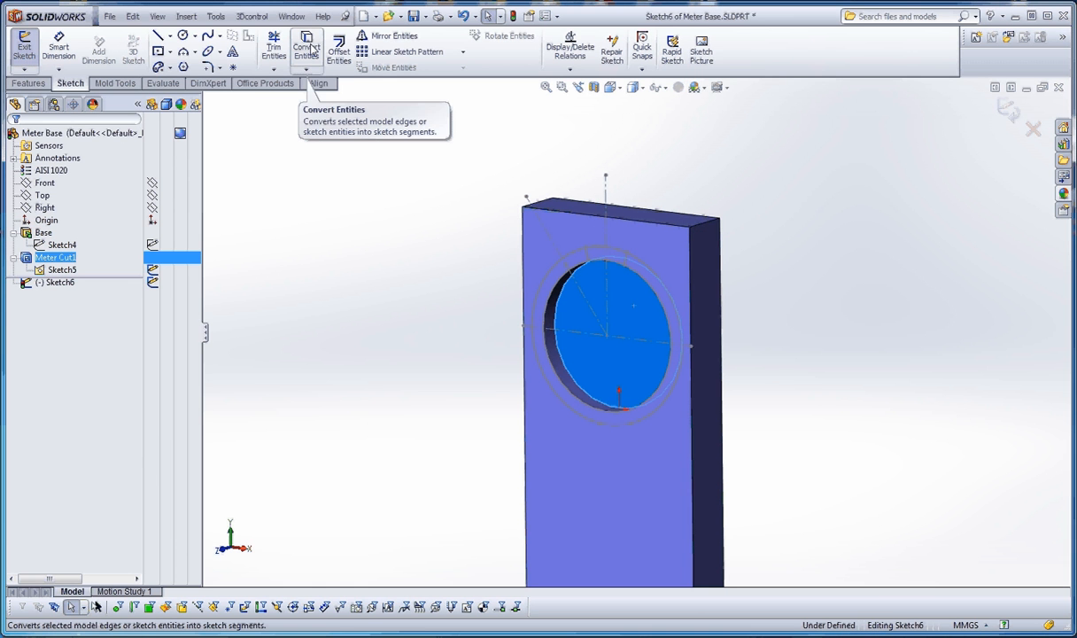
mouse_move(517, 292)
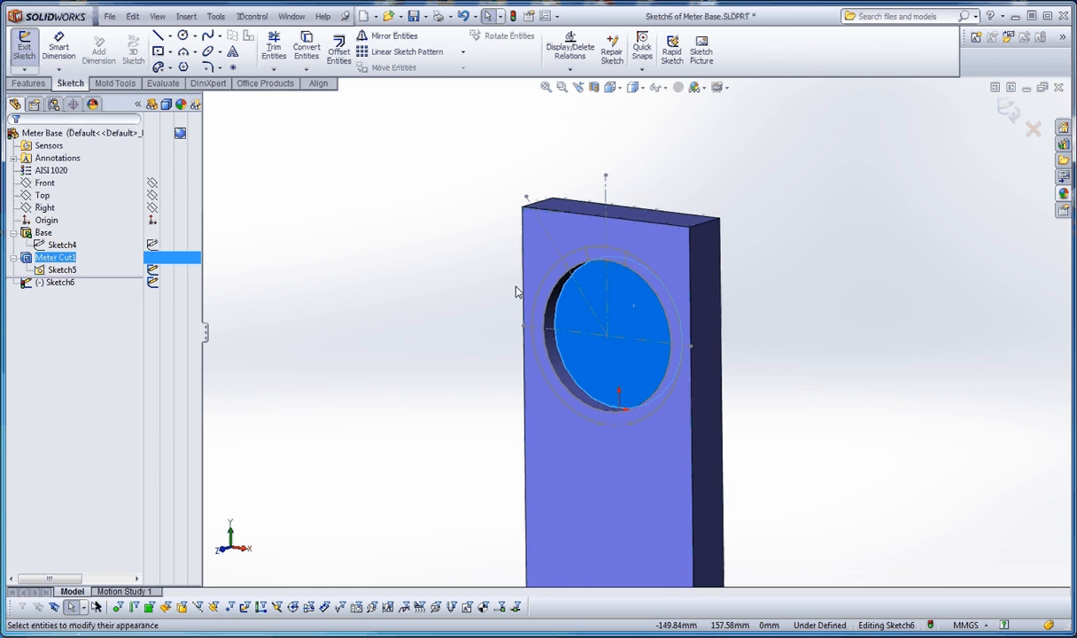
mouse_move(453, 286)
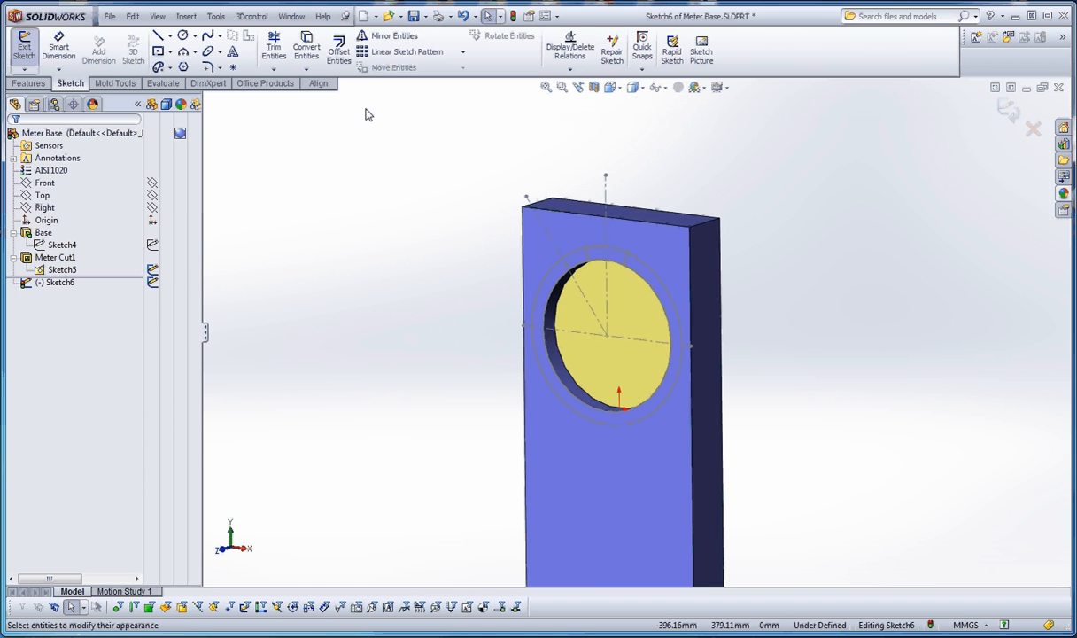
left_click(305, 49)
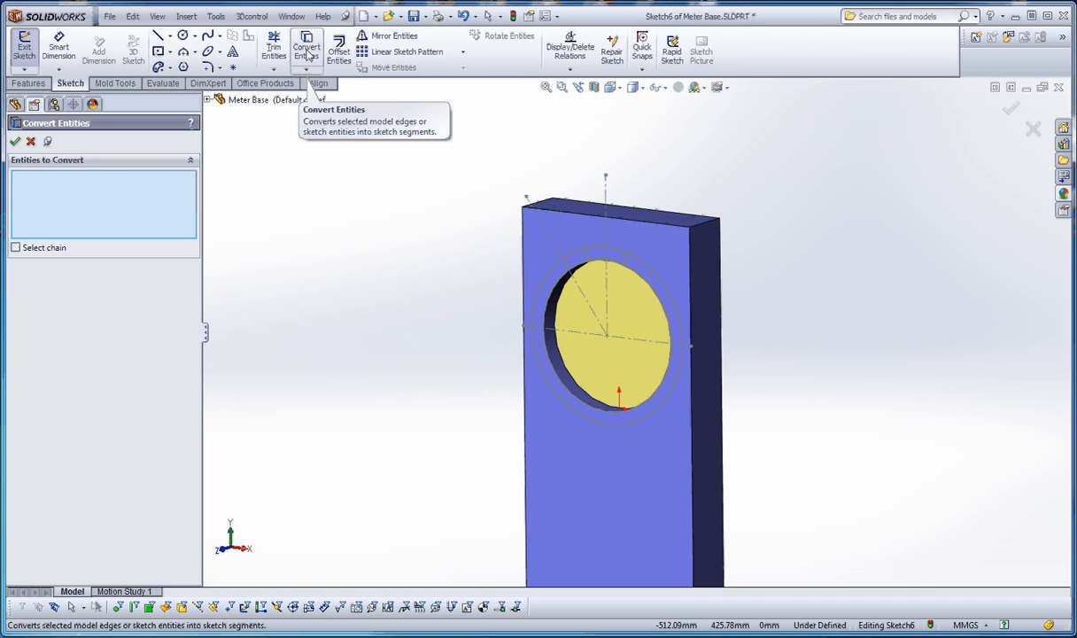
mouse_move(558, 270)
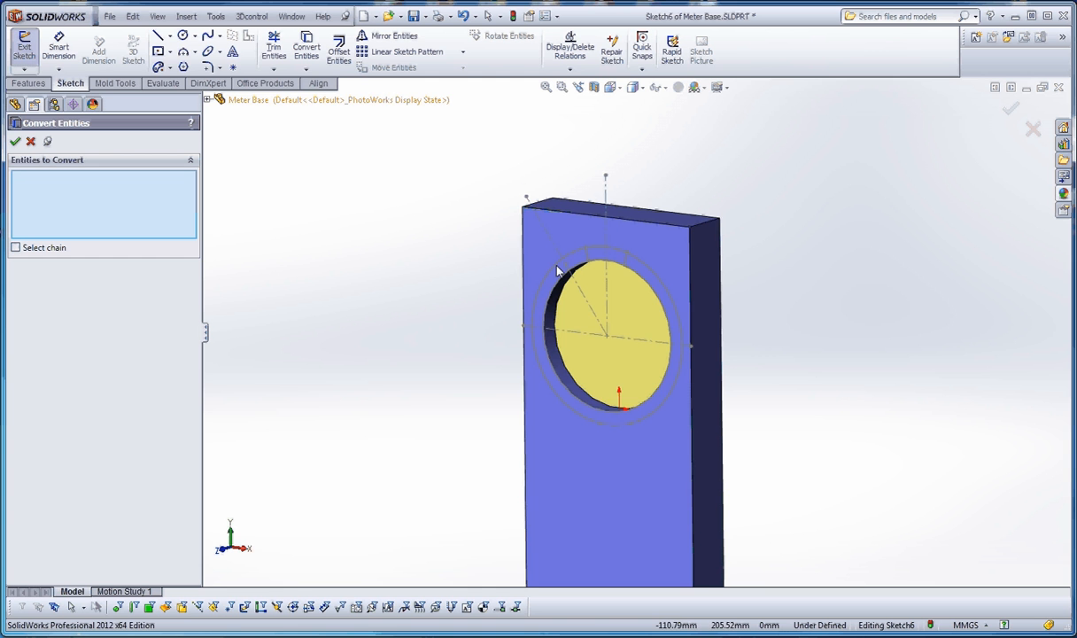
left_click(558, 272)
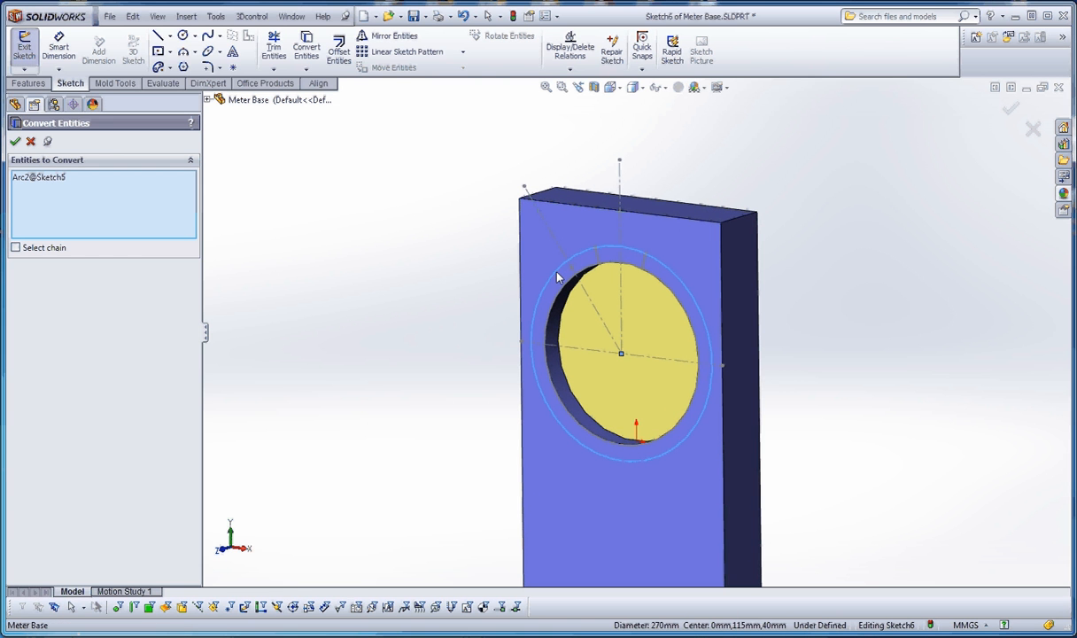
left_click(14, 142)
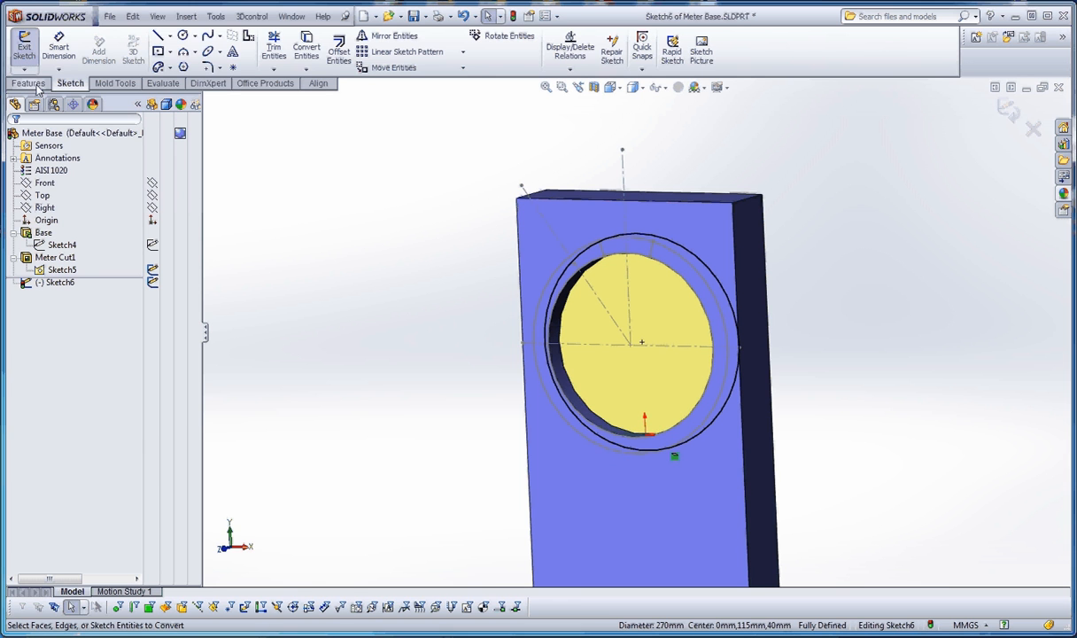
- Extrude-cut Sketch6's 270 mm circle Blind 15 mm into Meter Base
left_click(20, 85)
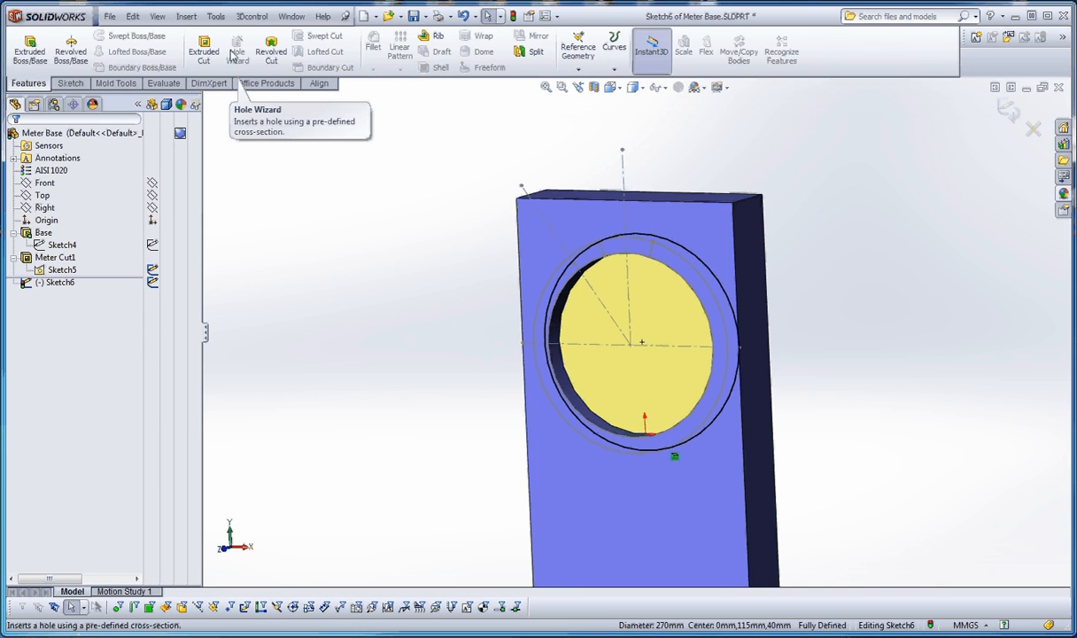
left_click(204, 49)
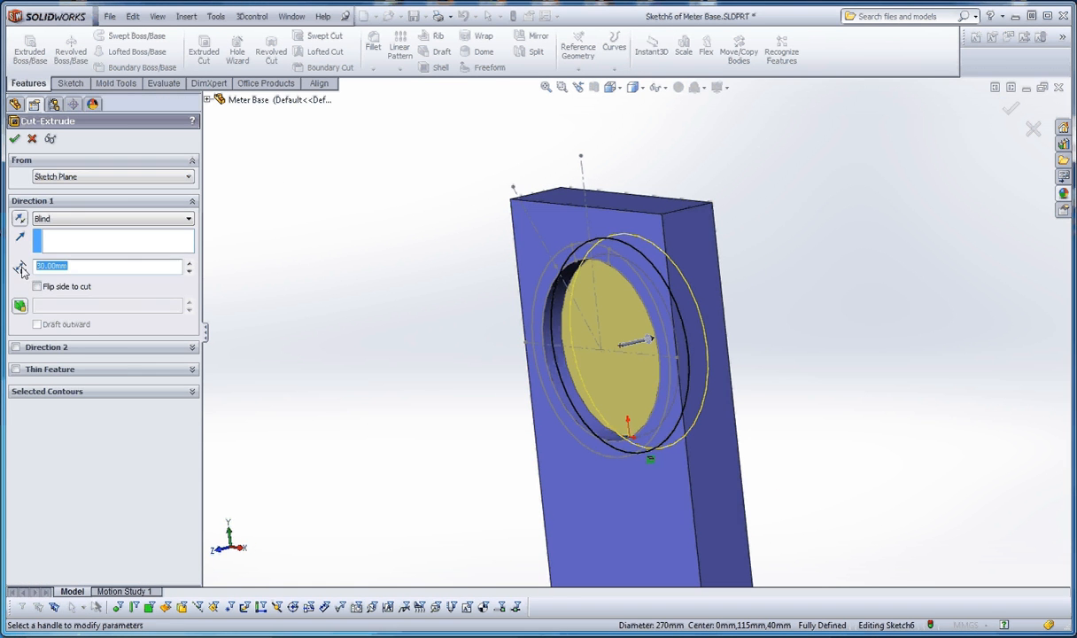
type("15")
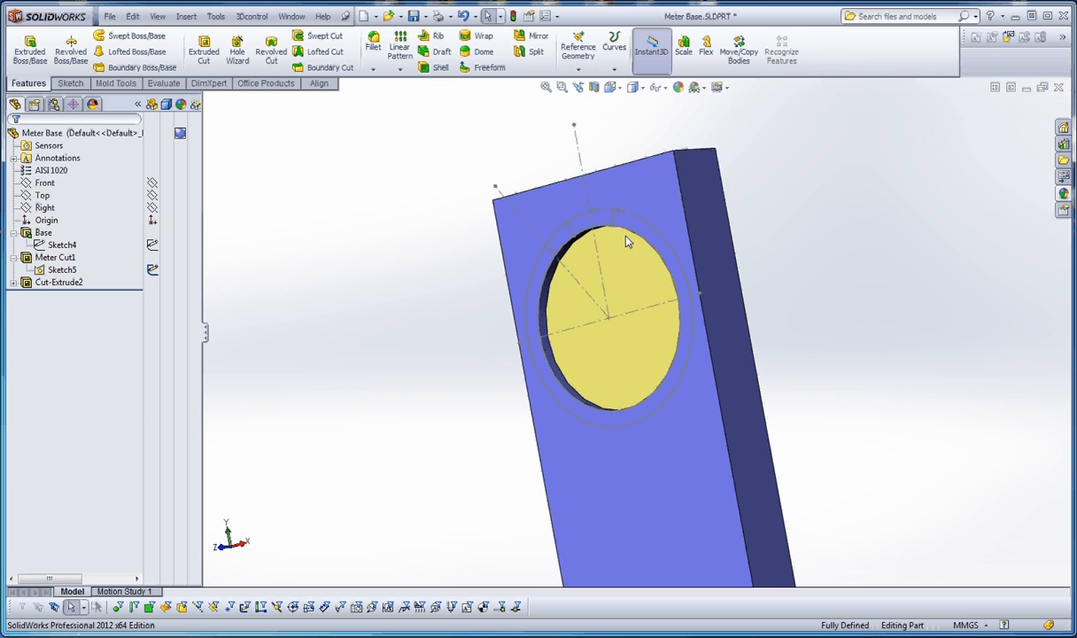
mouse_move(504, 370)
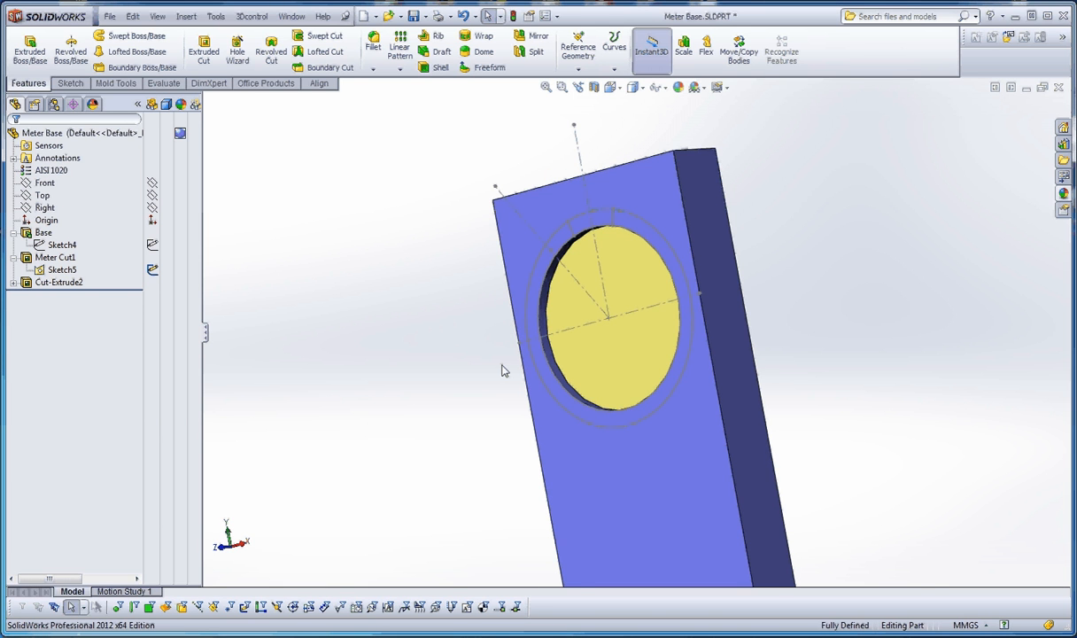
mouse_move(500, 375)
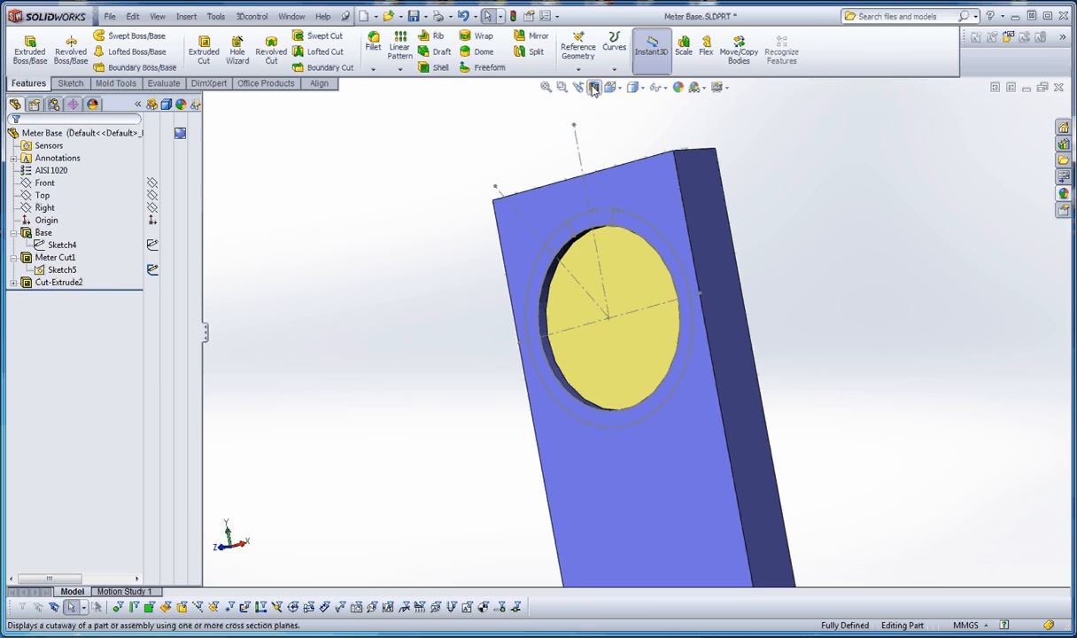
left_click(590, 87)
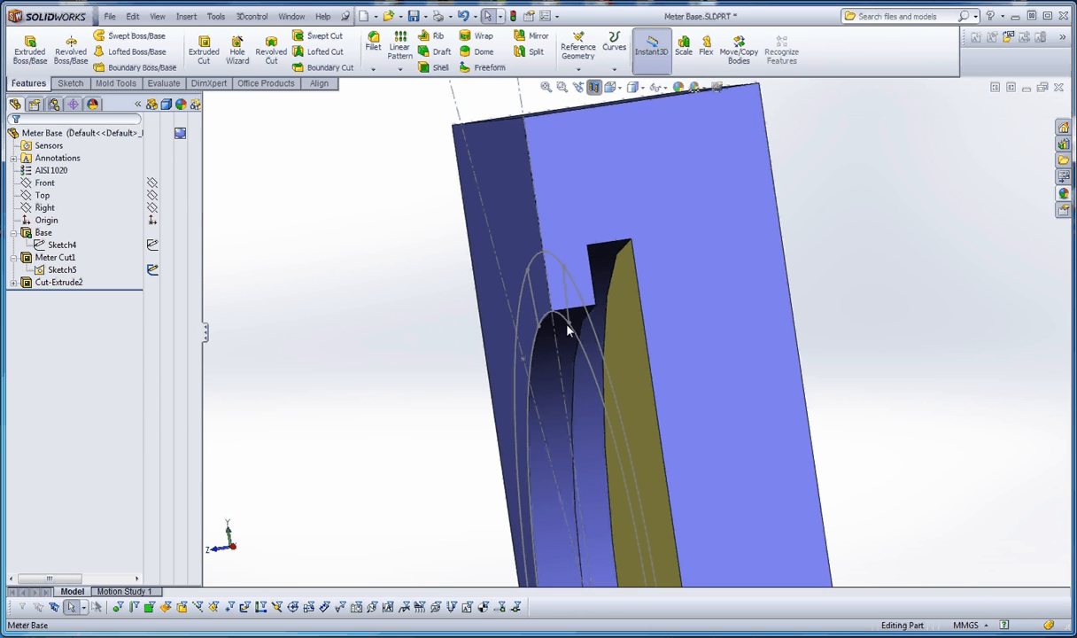
mouse_move(511, 223)
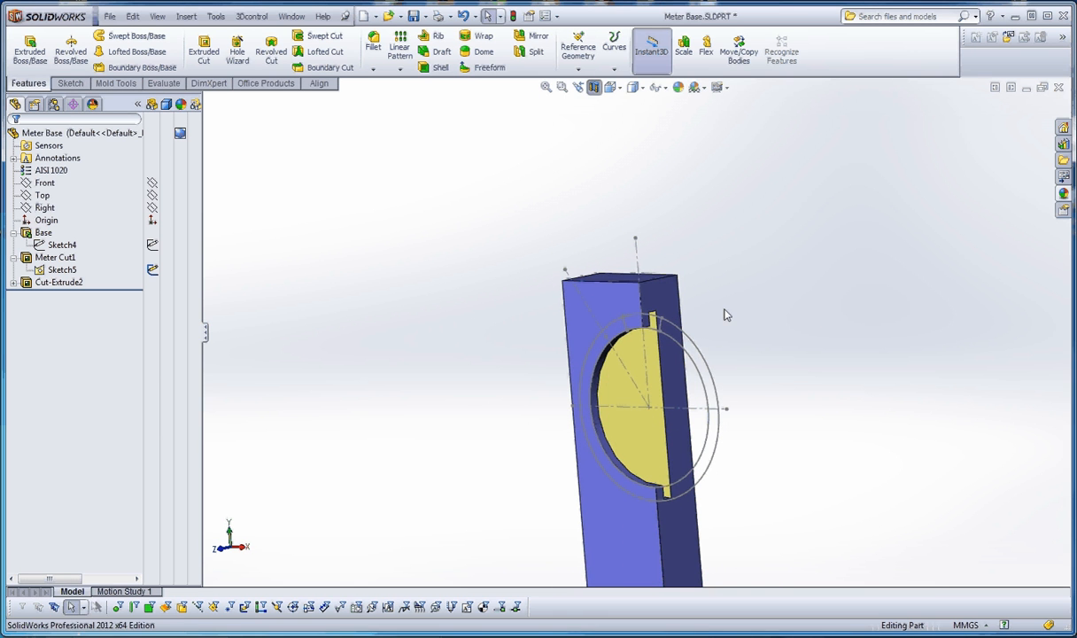
mouse_move(590, 90)
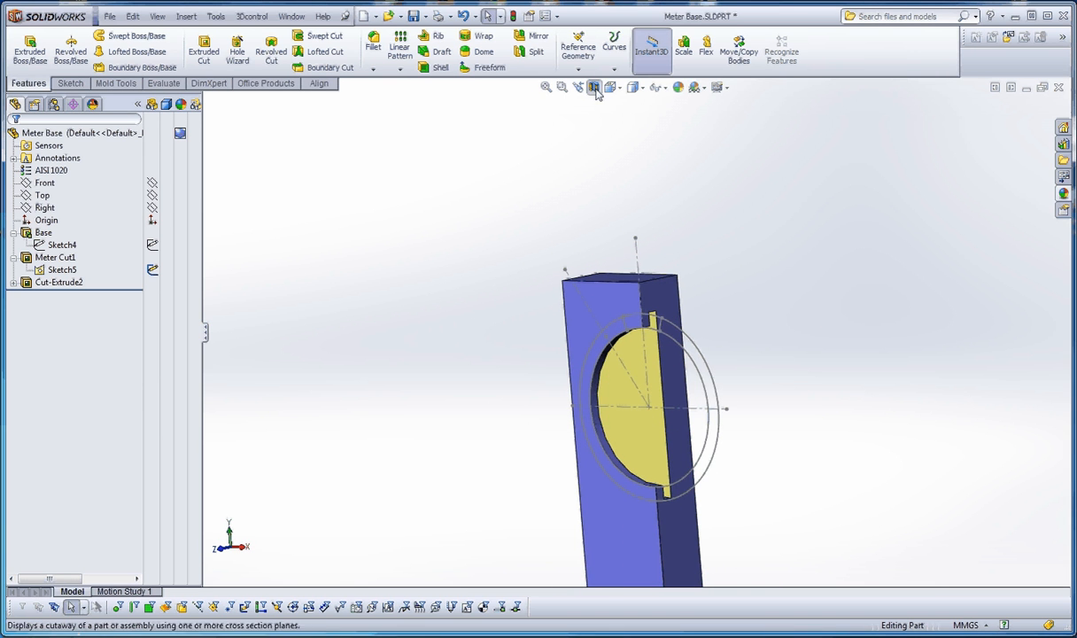
mouse_move(593, 87)
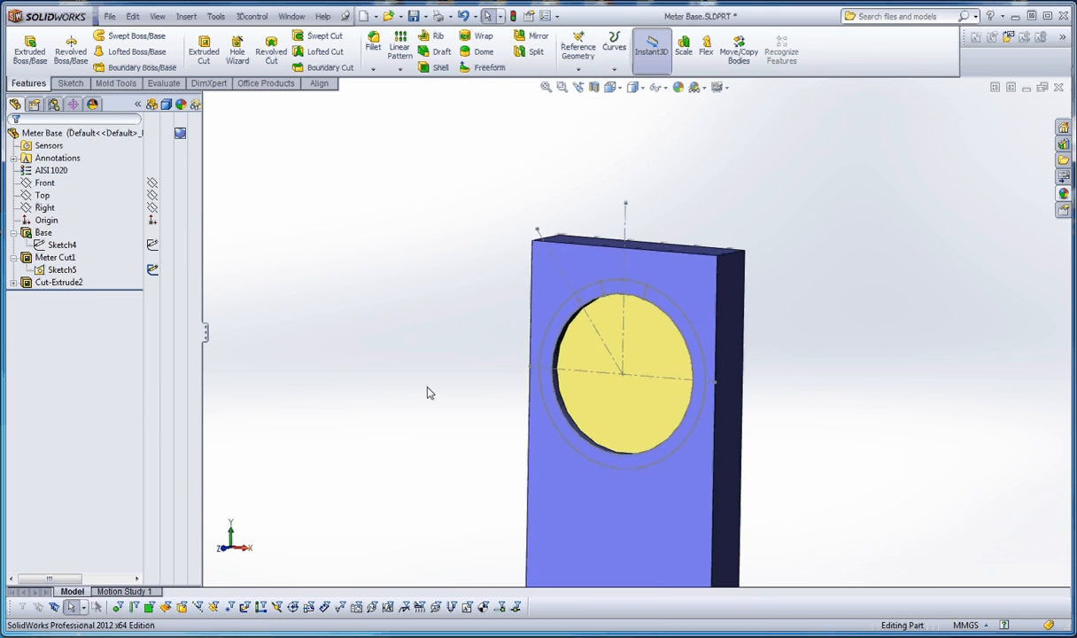
- Rename Cut-Extrude2 in the FeatureManager tree to Meter Cut2
left_click(55, 257)
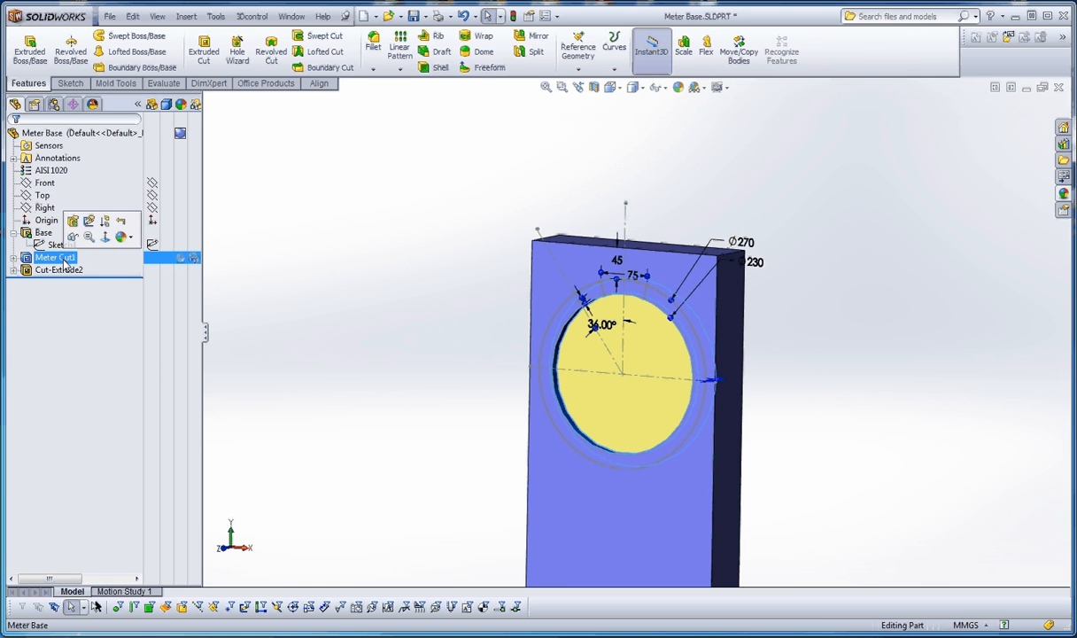
double_click(54, 257)
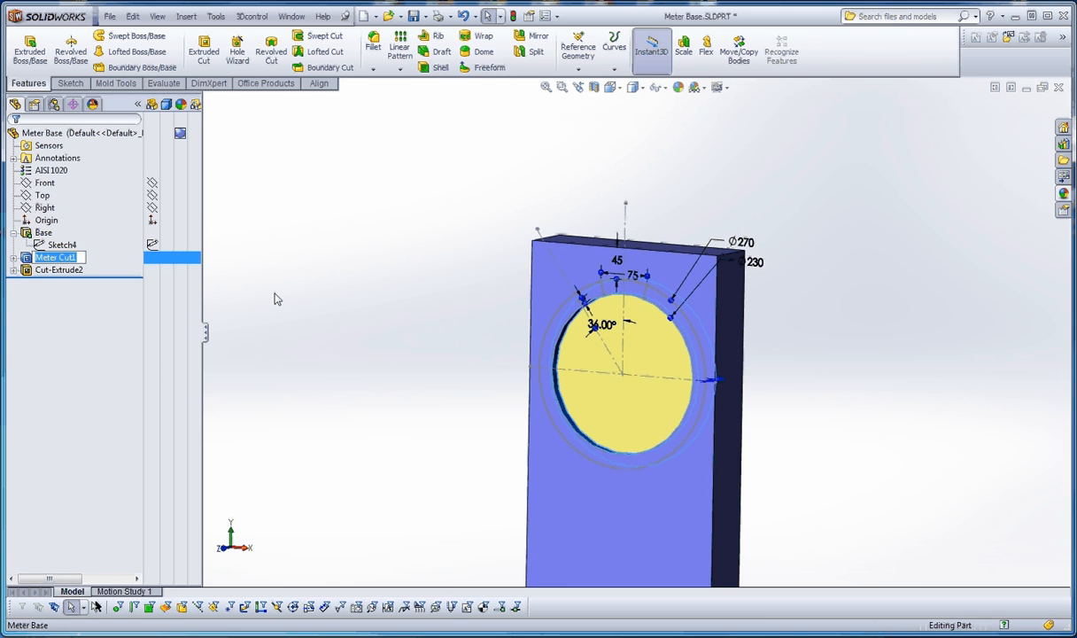
left_click(57, 269)
type("Meter Cut2")
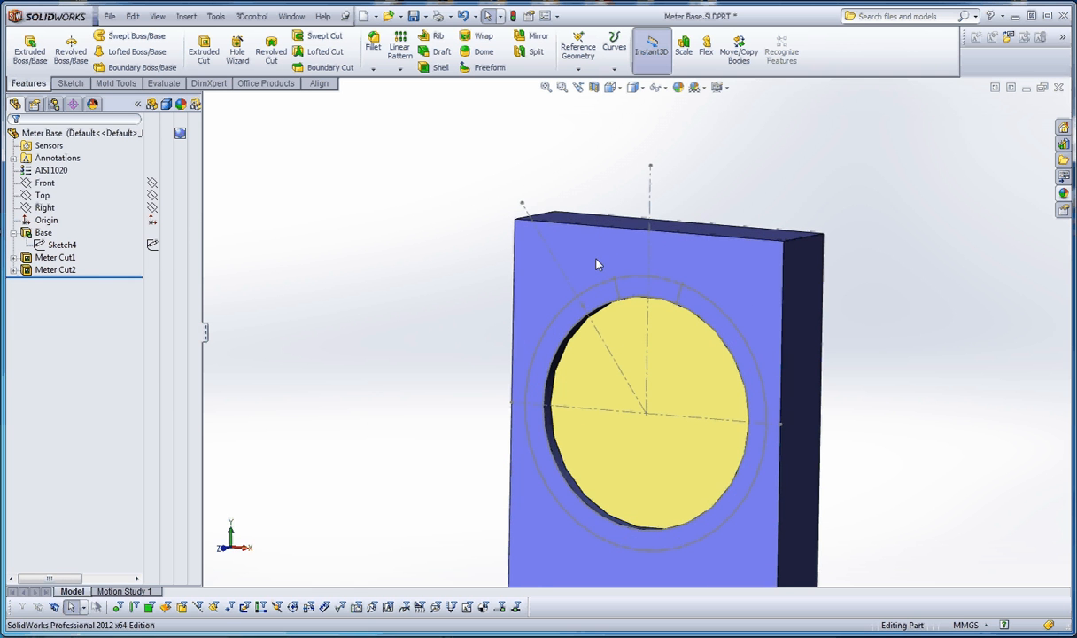
- Start and exit an empty sketch on the Meter Base block
left_click(44, 232)
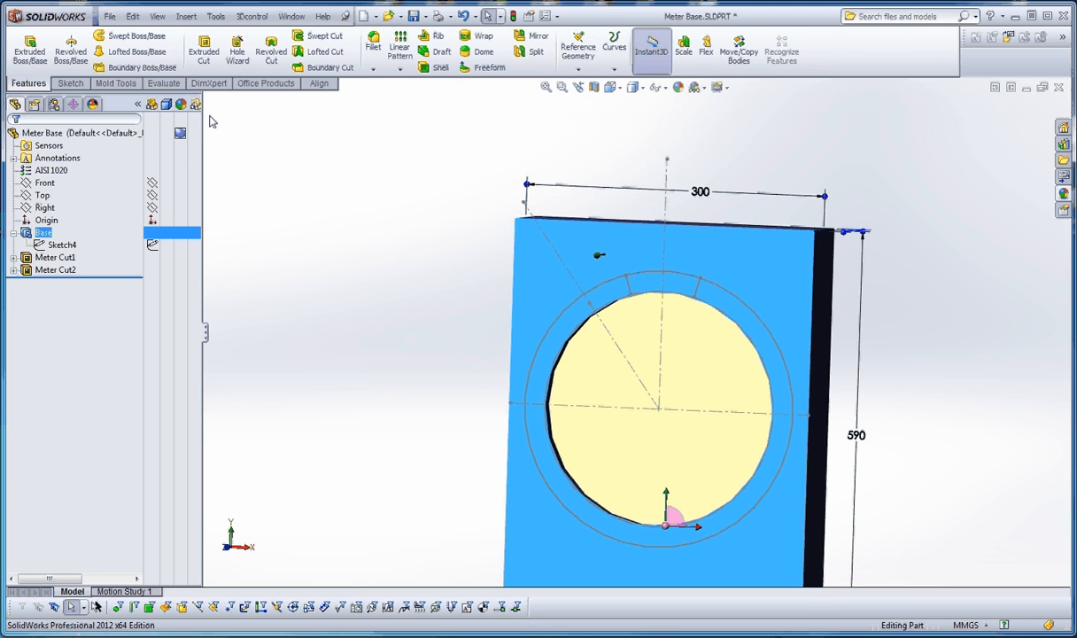
left_click(69, 82)
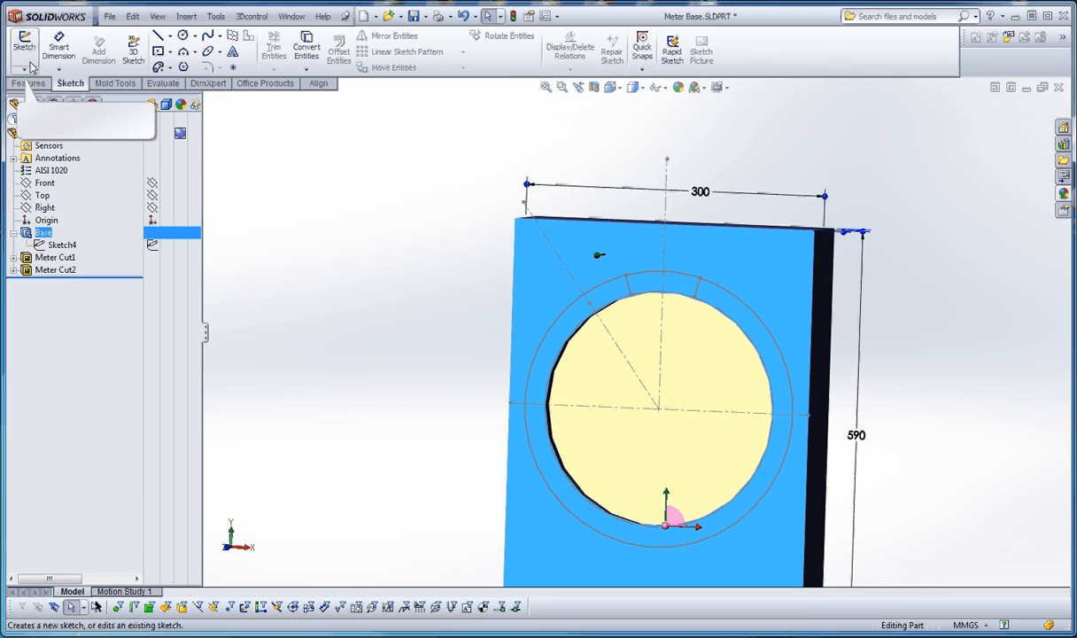
left_click(22, 42)
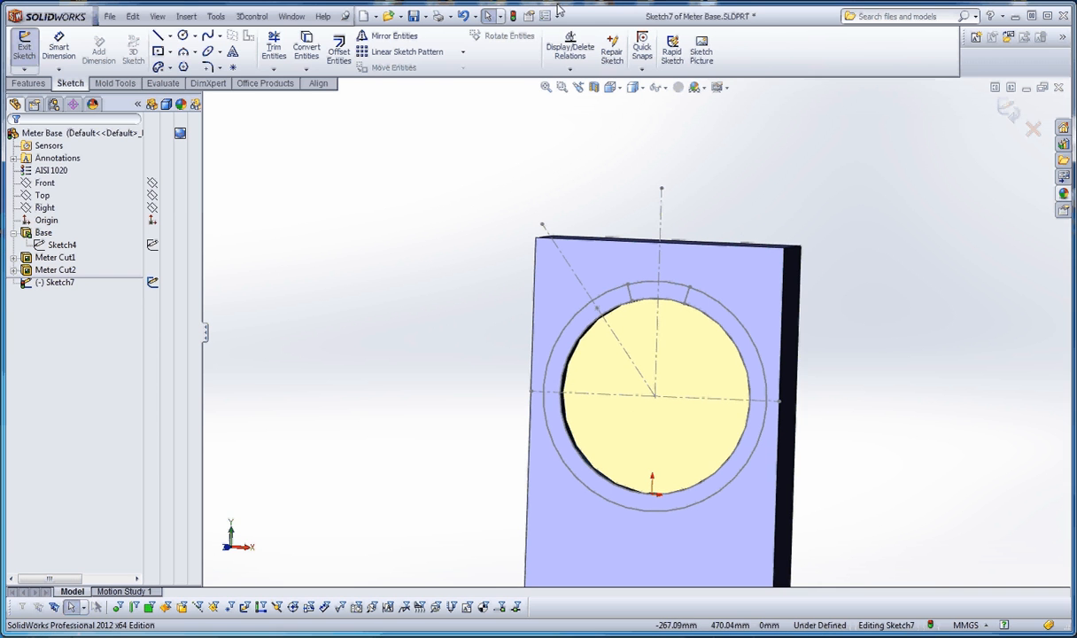
left_click(23, 43)
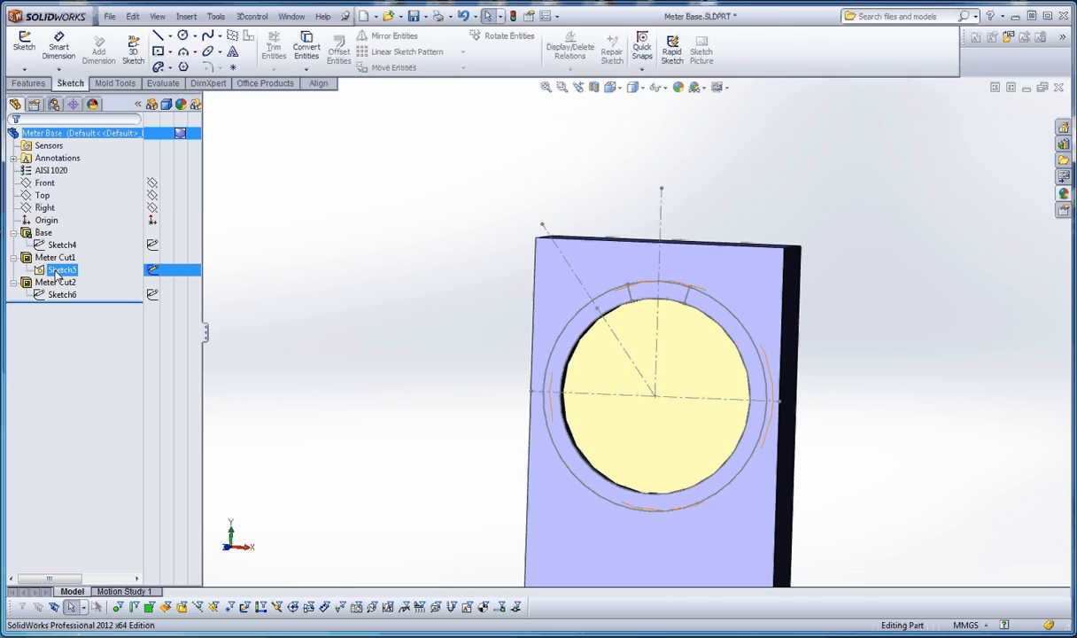
left_click(21, 84)
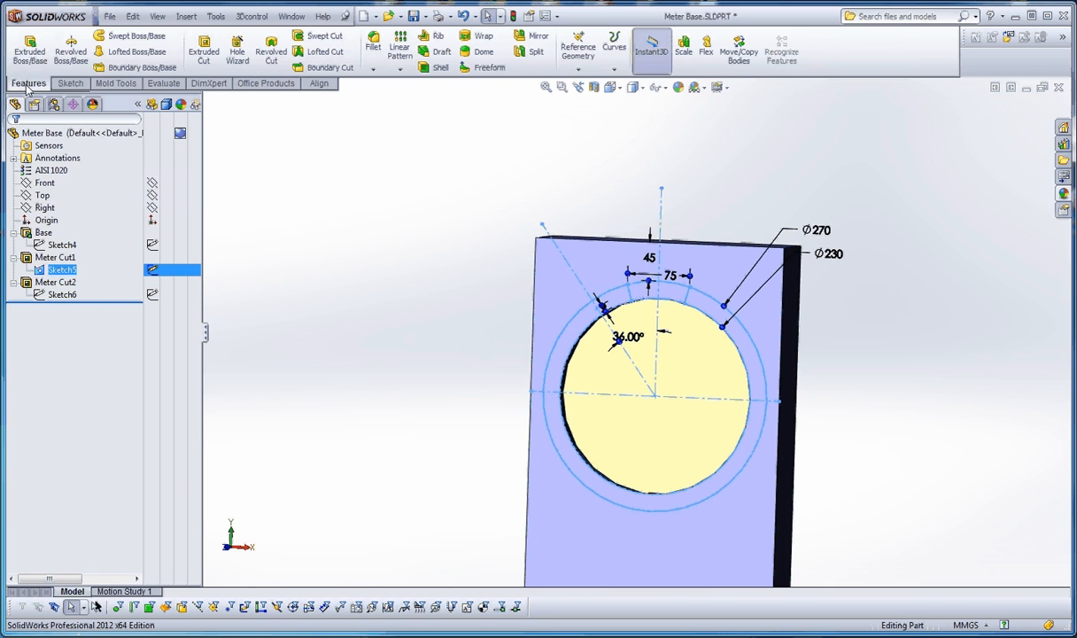
mouse_move(203, 50)
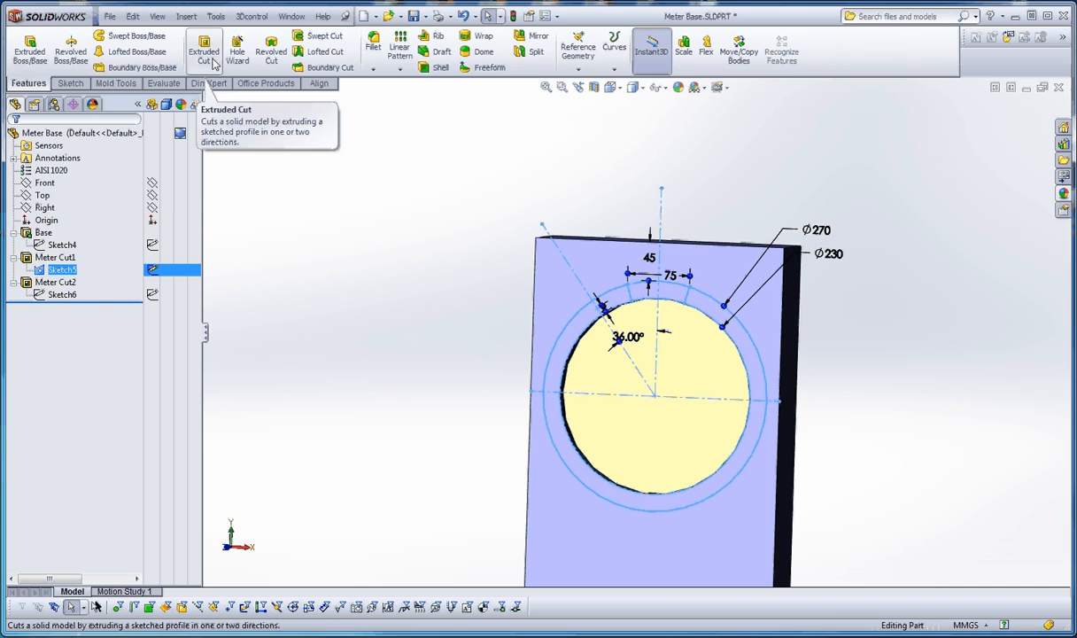
- Cut Sketch5's small slot region between the circles Blind 15 mm deep
left_click(202, 44)
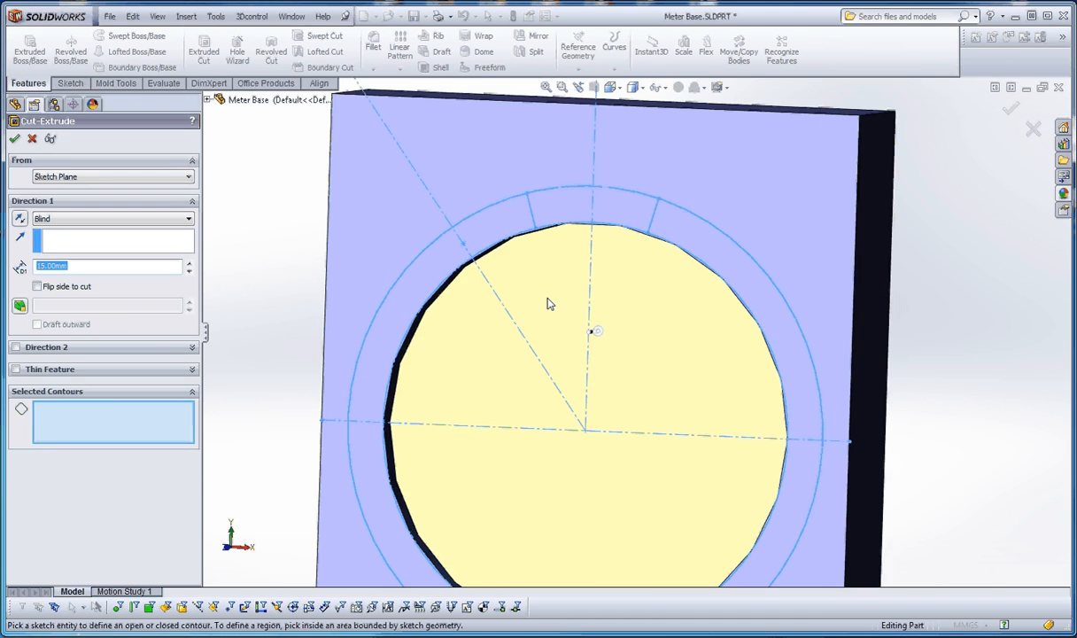
mouse_move(510, 254)
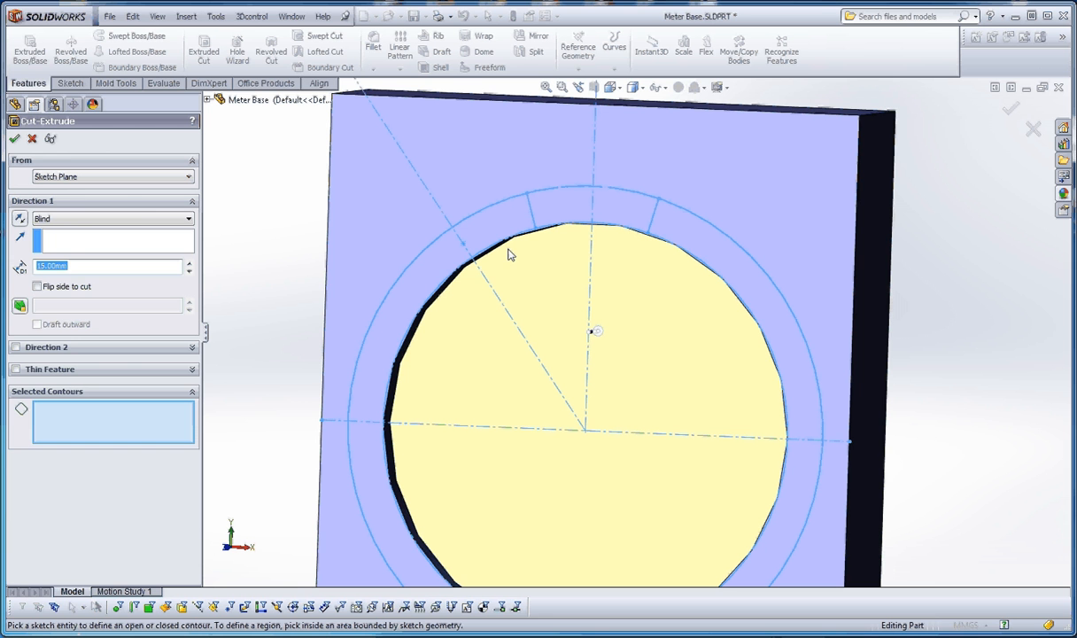
mouse_move(573, 211)
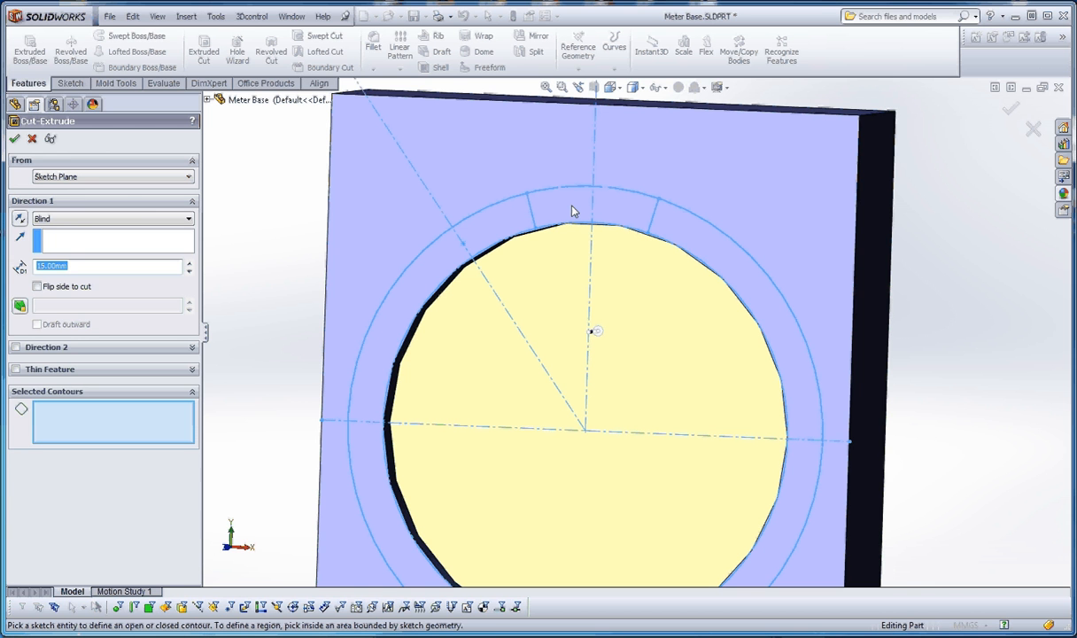
left_click(573, 210)
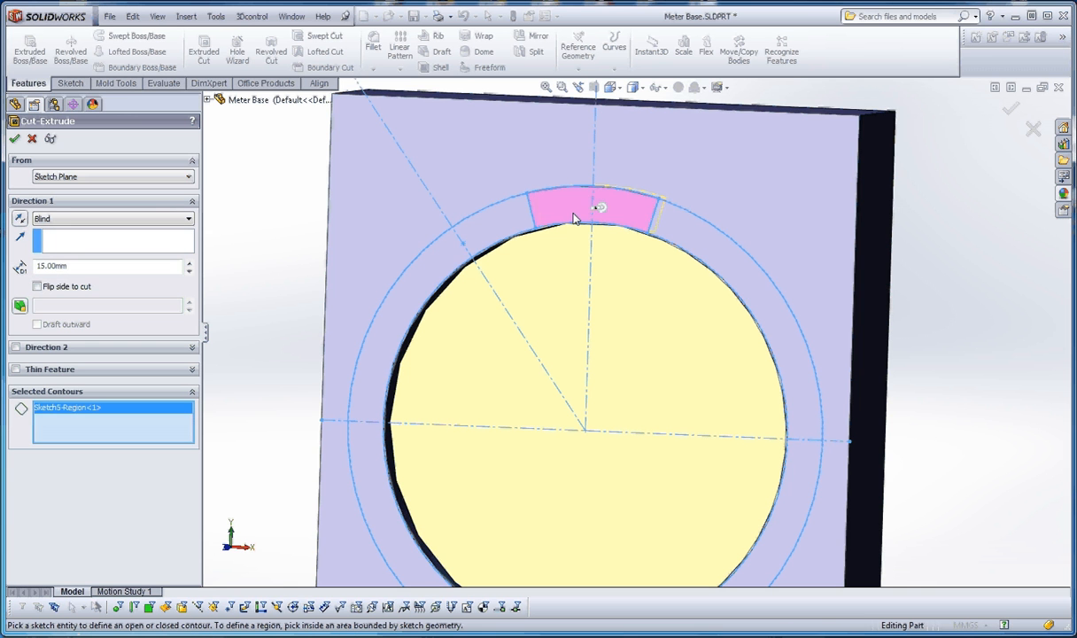
mouse_move(593, 300)
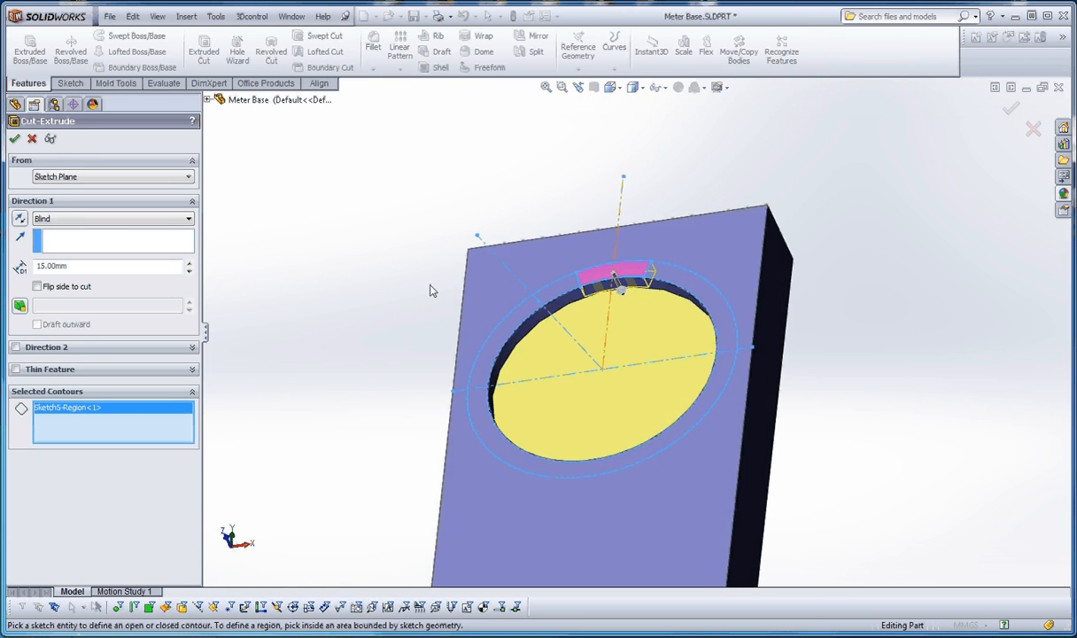
mouse_move(642, 335)
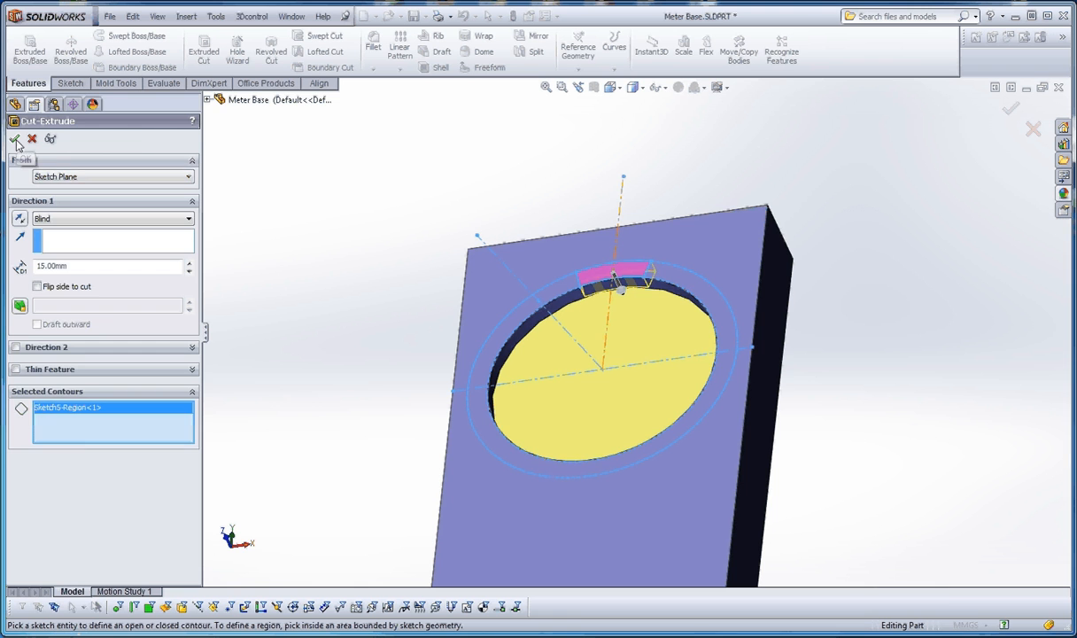
left_click(16, 140)
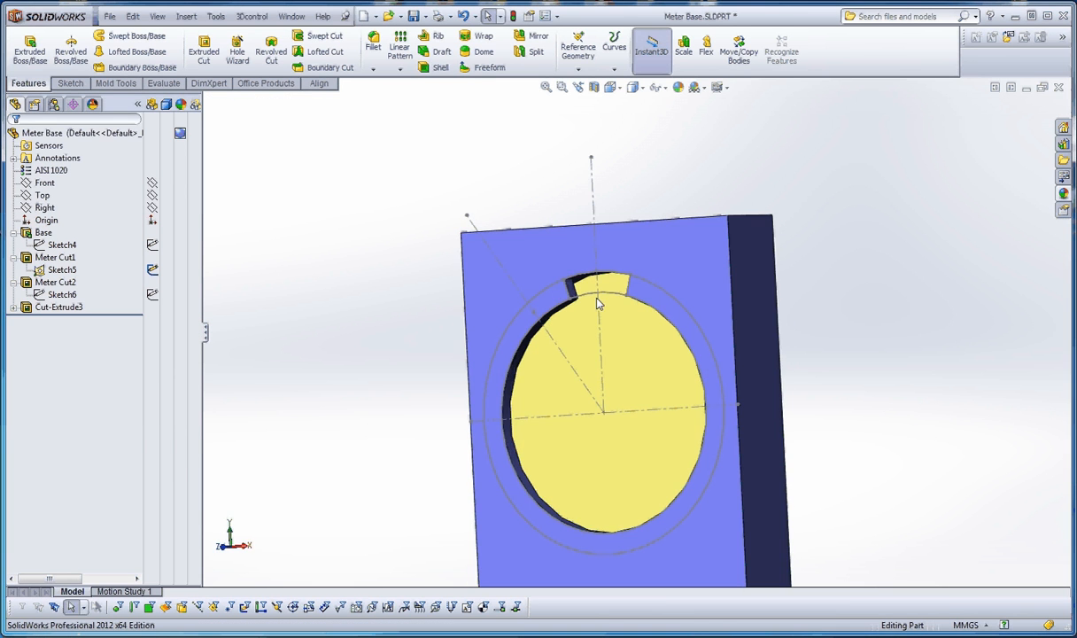
- Rename Cut-Extrude3 to Slot Cut
right_click(598, 301)
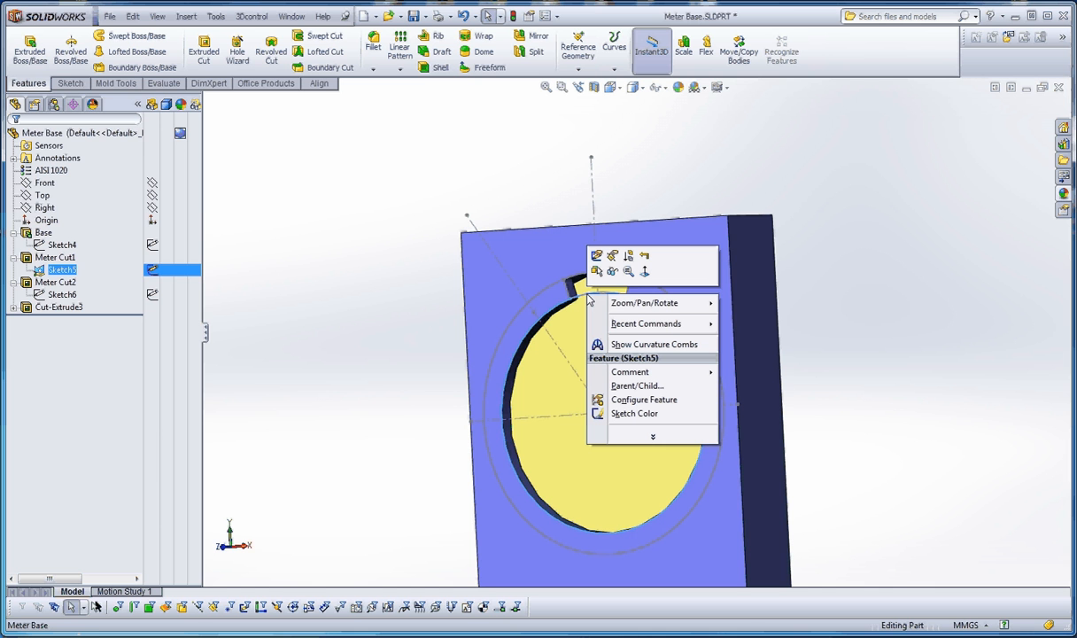
mouse_move(611, 272)
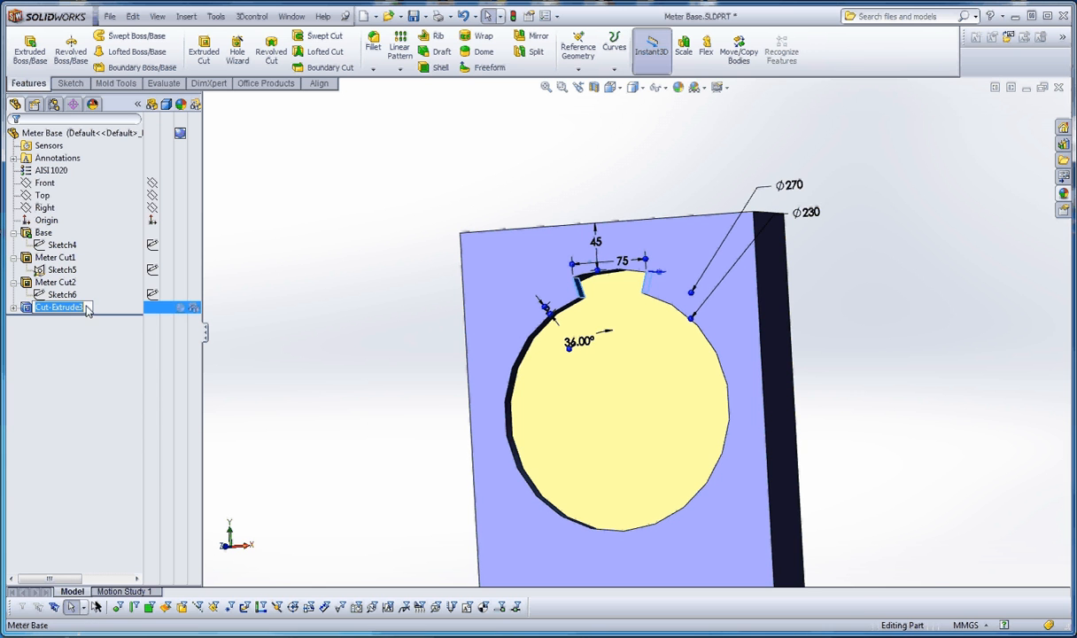
type("Slot Cut")
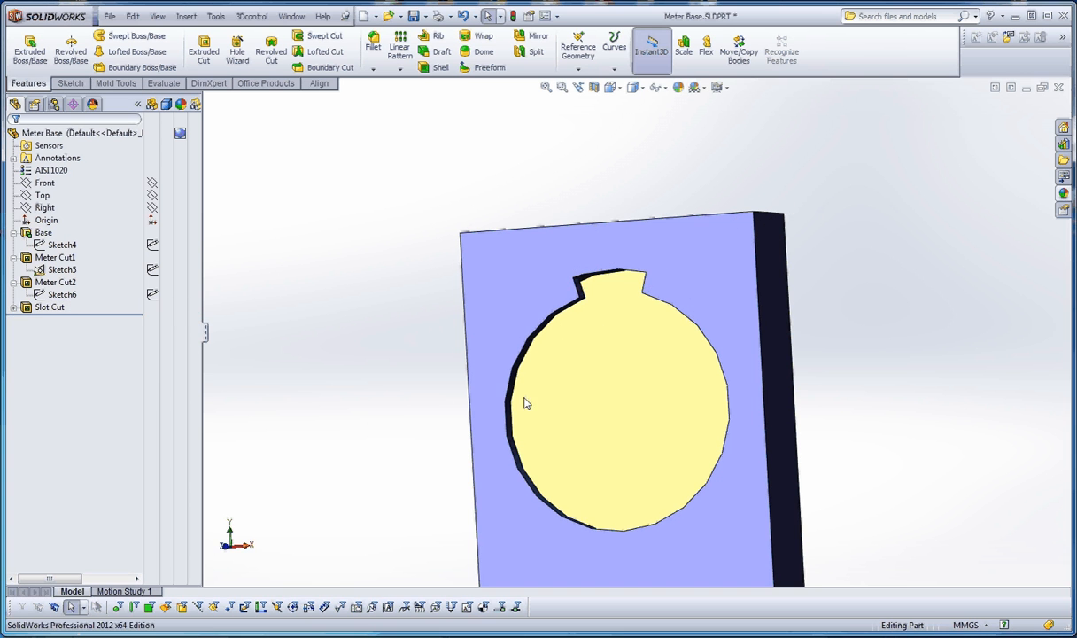
left_click_drag(526, 402, 518, 314)
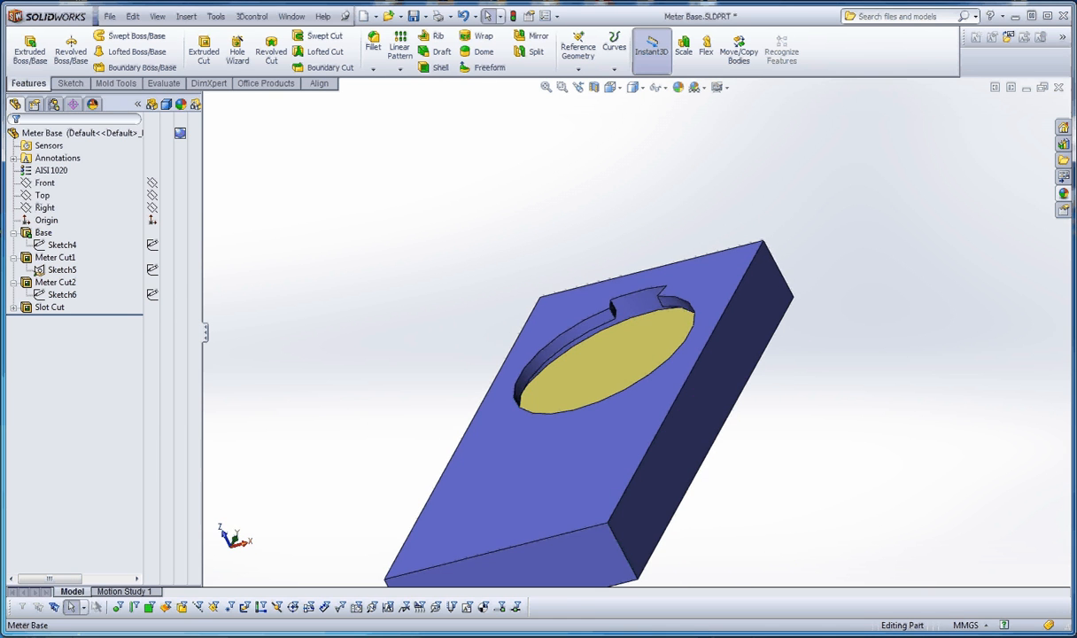
left_click_drag(611, 355, 606, 335)
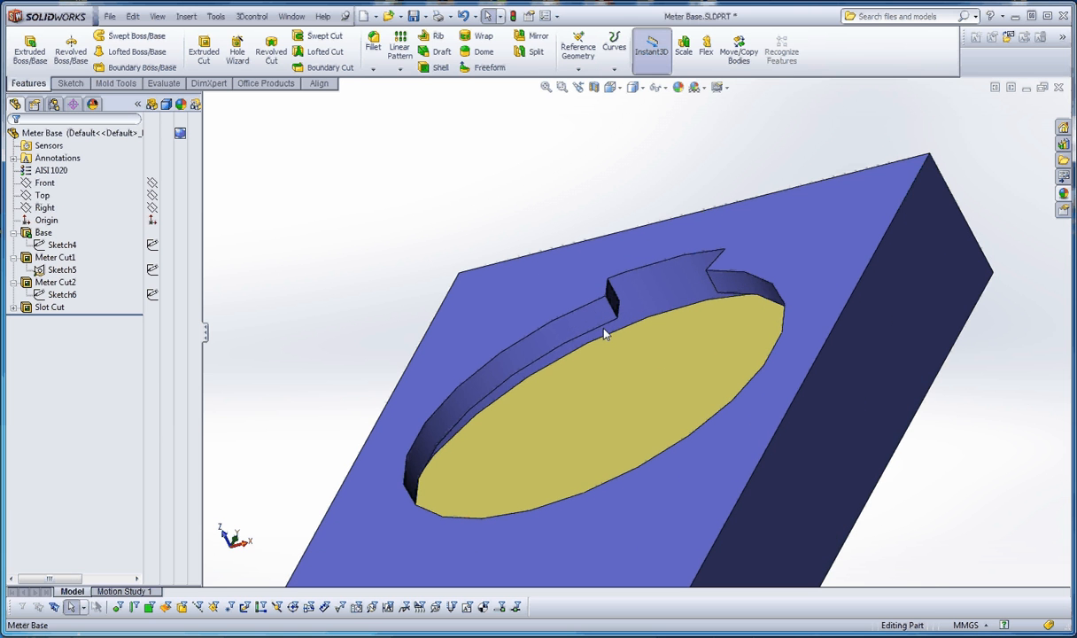
mouse_move(602, 315)
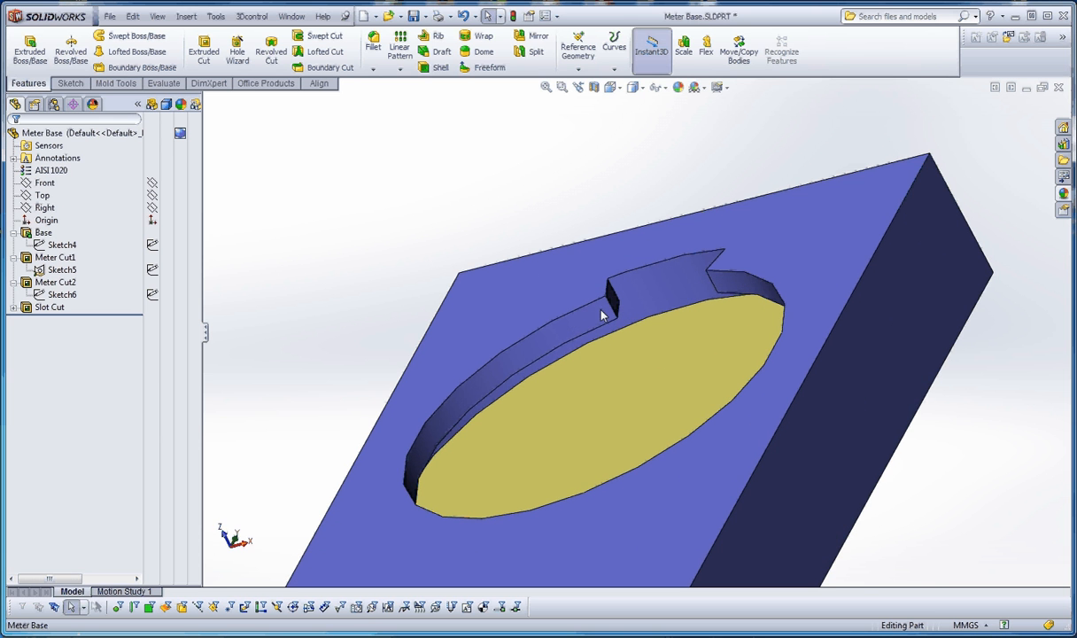
mouse_move(678, 316)
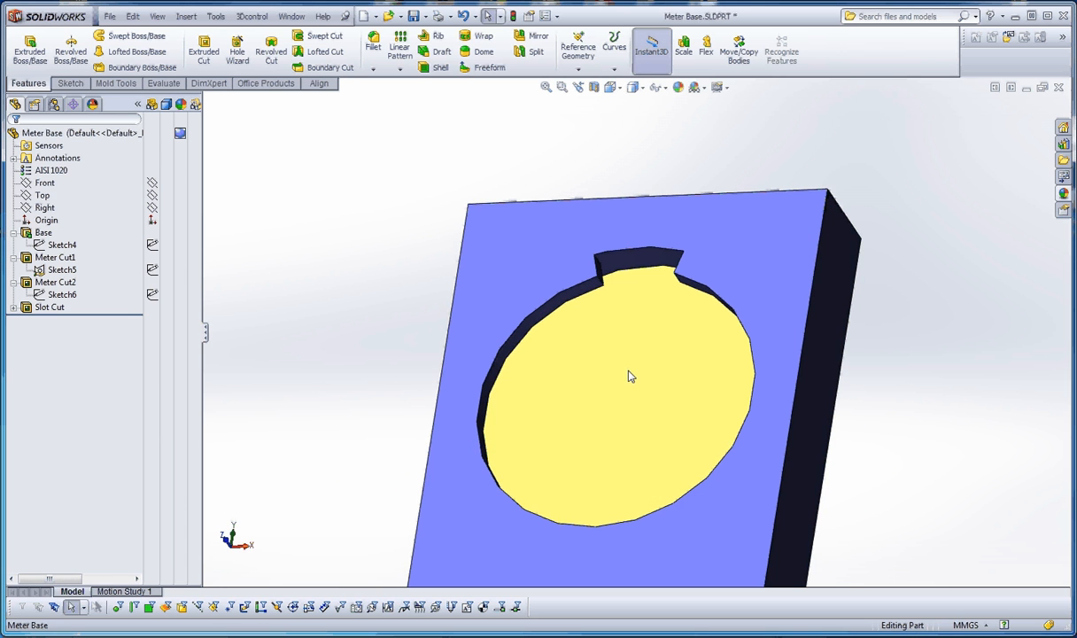
mouse_move(667, 330)
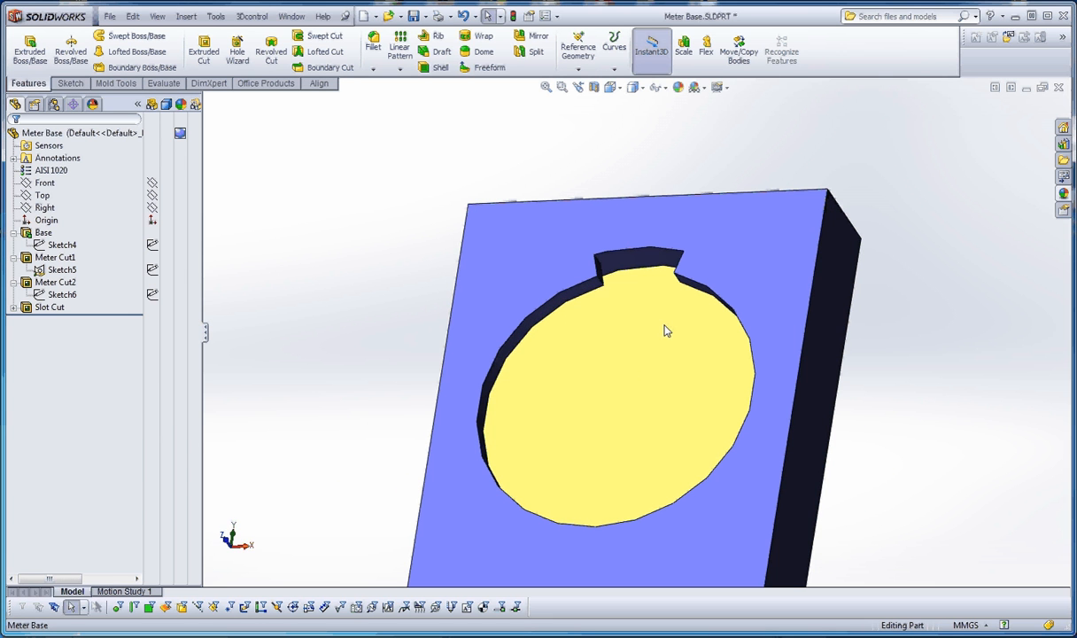
left_click_drag(667, 330, 602, 294)
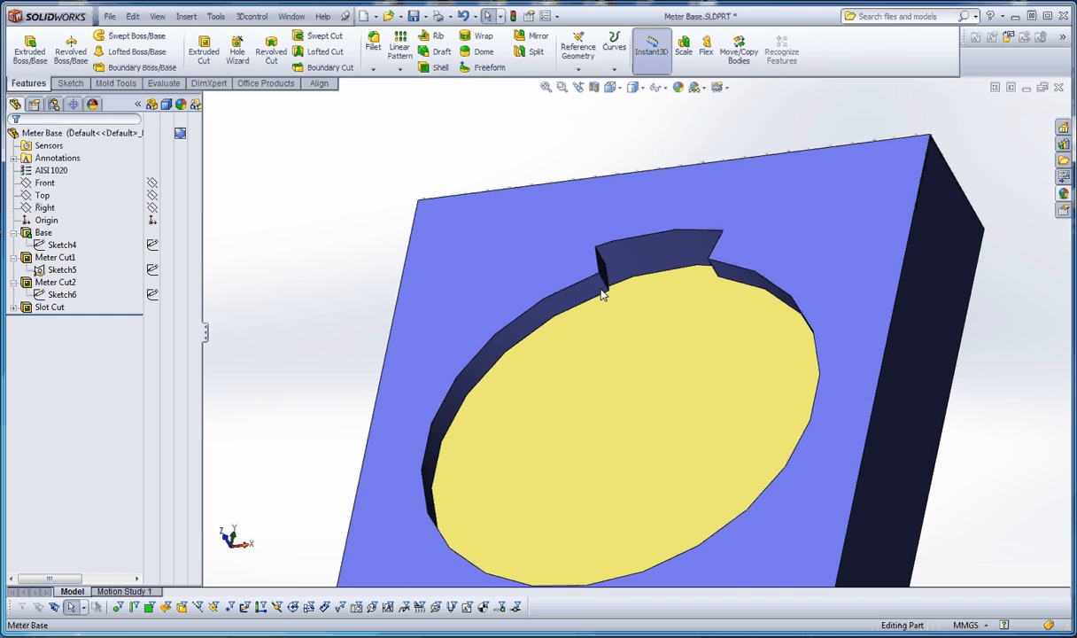
mouse_move(613, 321)
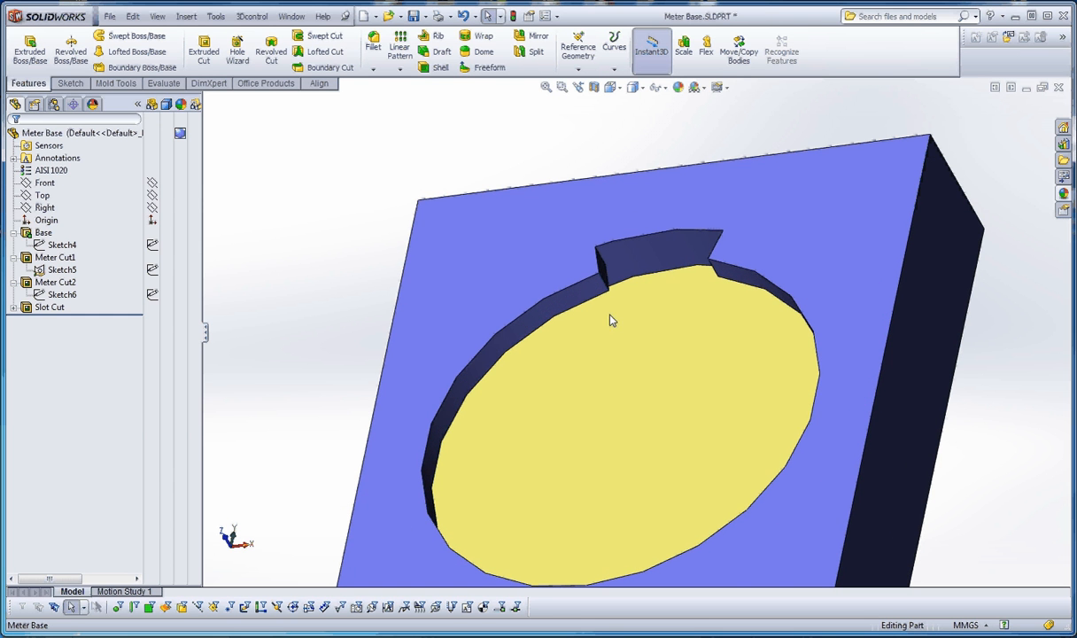
mouse_move(597, 304)
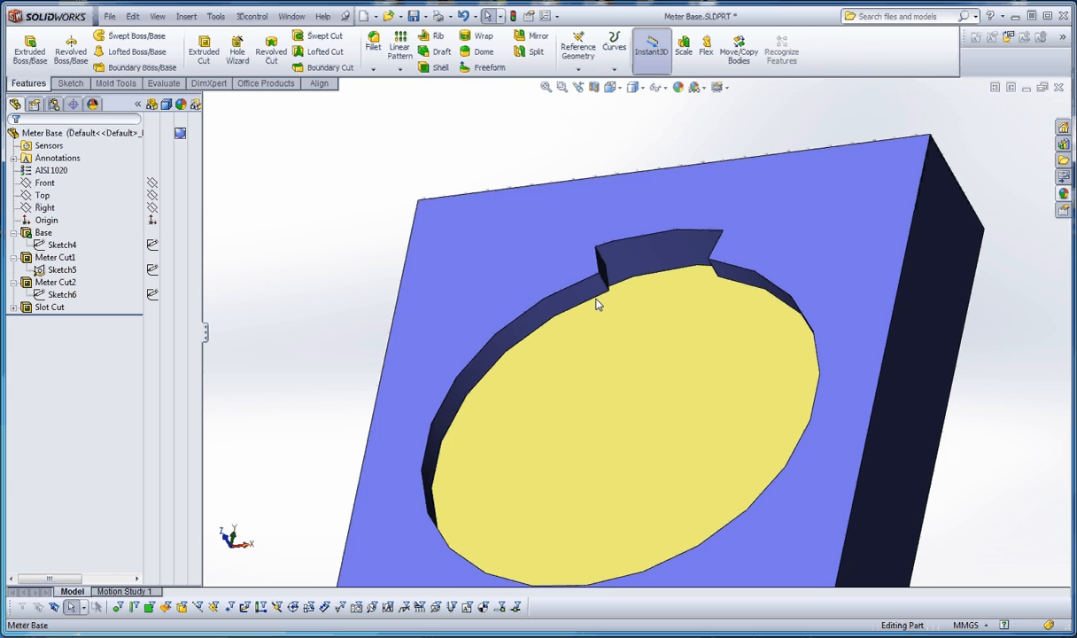
mouse_move(664, 327)
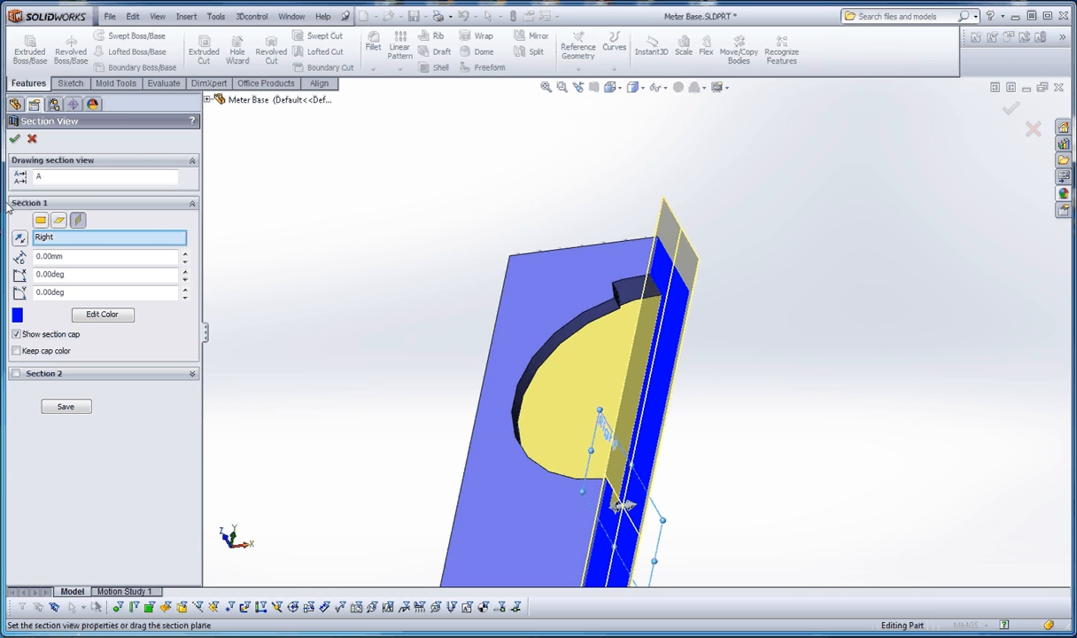
- Section the block along the Front plane at a 15 mm offset, flipping the cut side
left_click(40, 221)
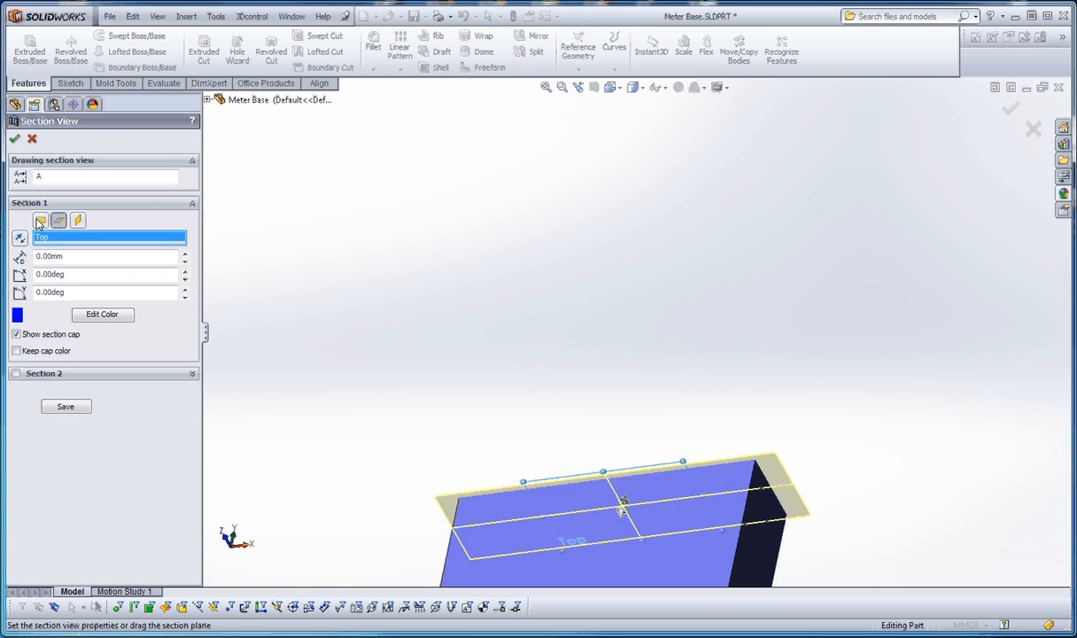
left_click(40, 221)
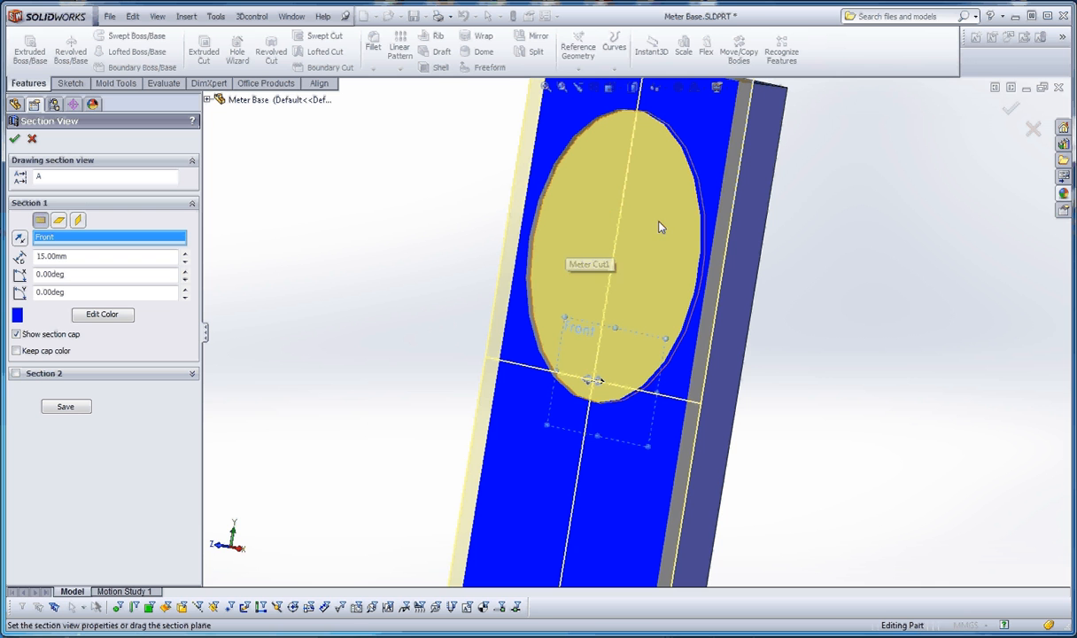
mouse_move(393, 268)
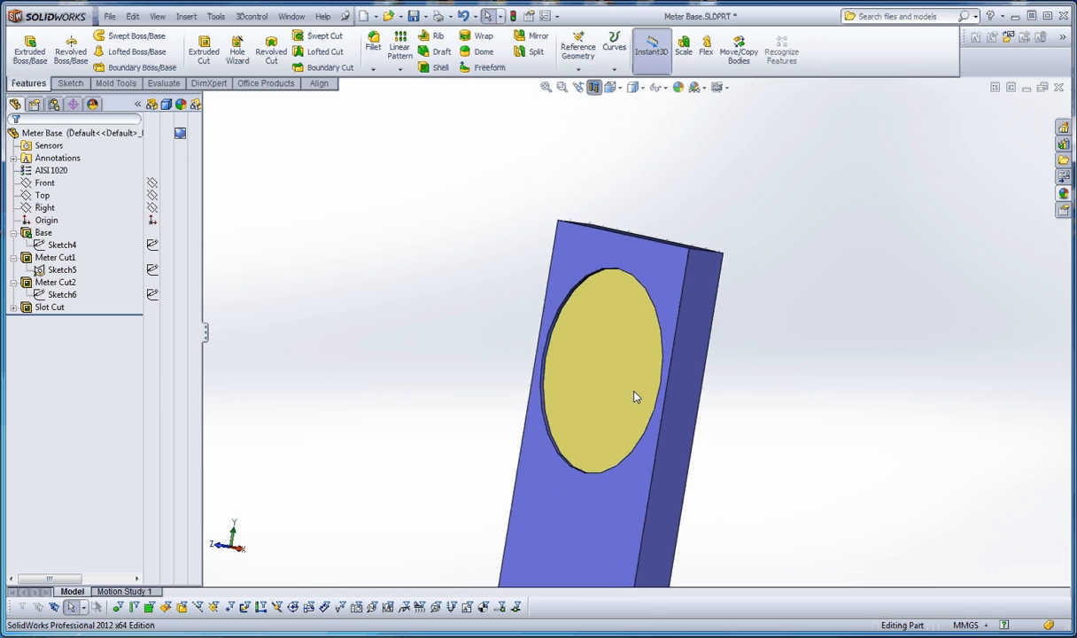
mouse_move(594, 88)
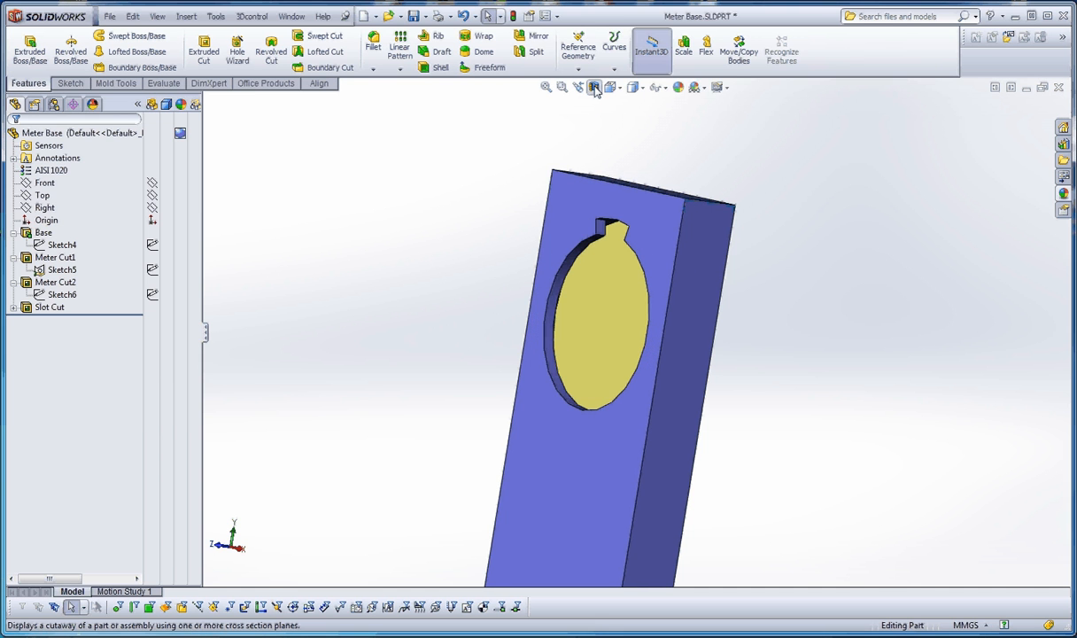
left_click(590, 88)
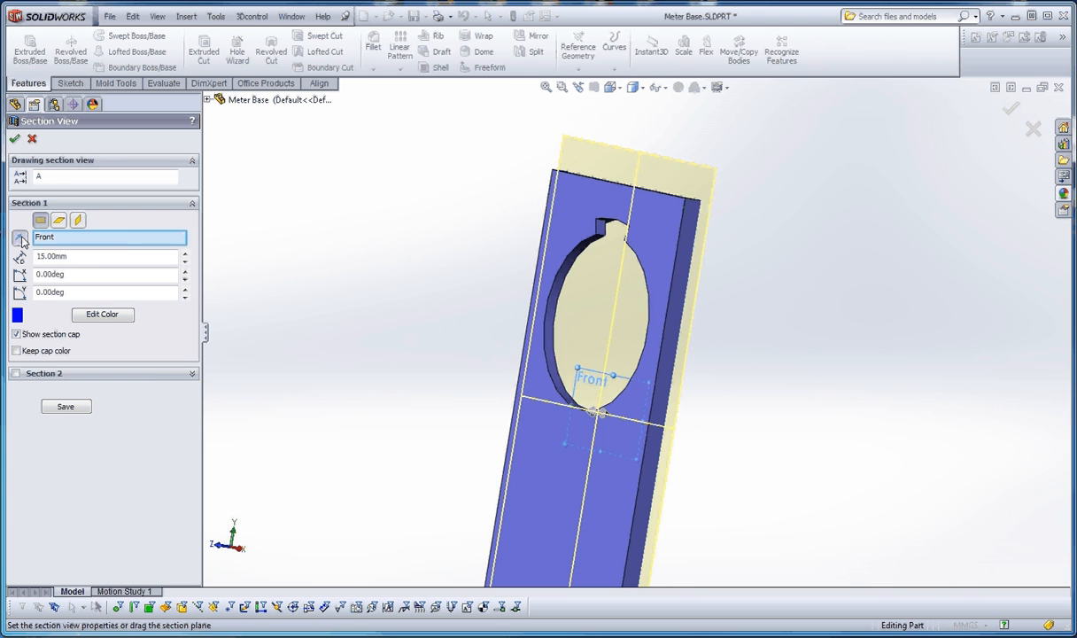
left_click(14, 139)
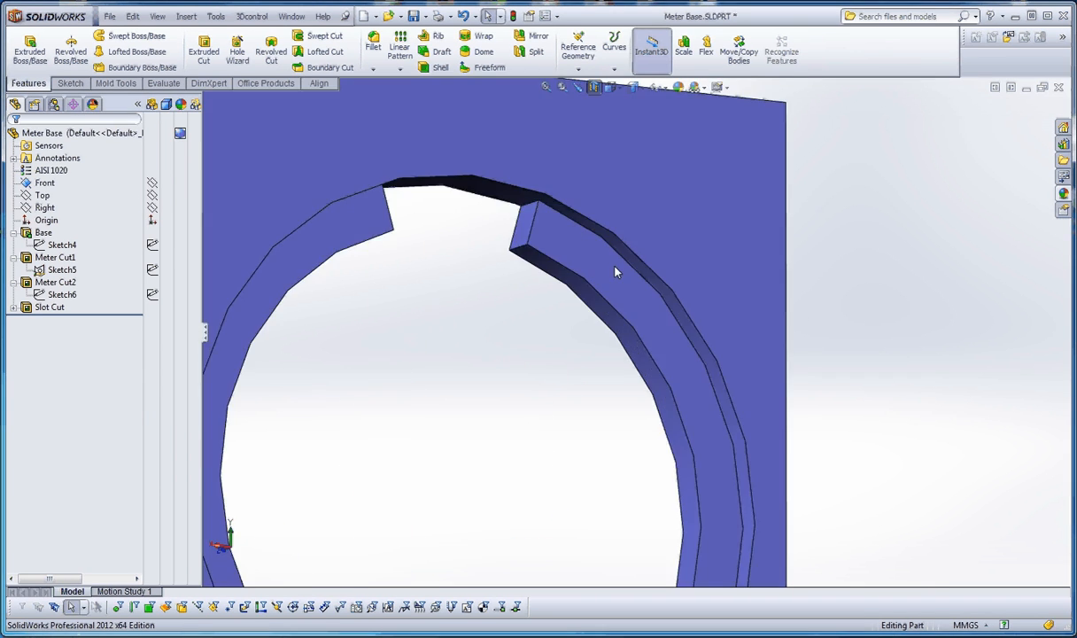
- Create Sketch8 on the slot's step face with its edges converted, ready to draw a ledge line
left_click(56, 282)
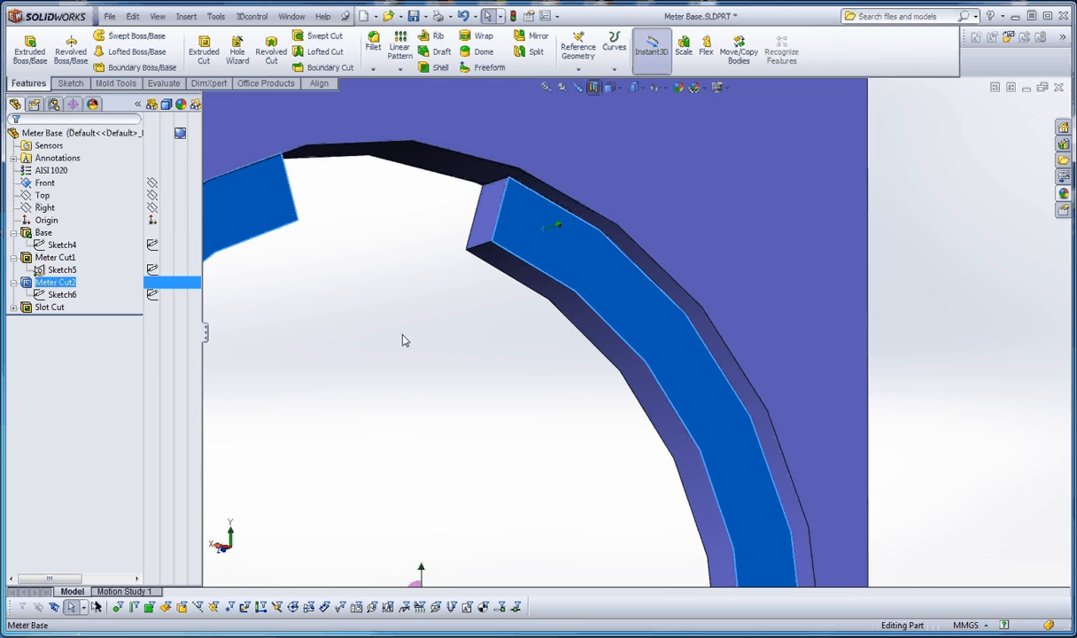
left_click(68, 83)
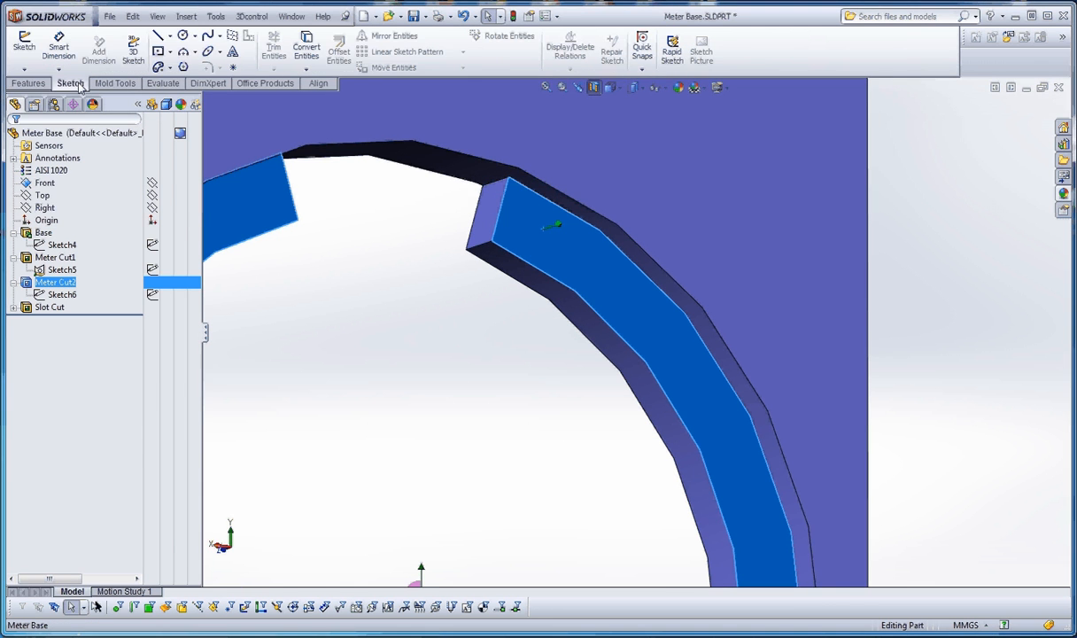
left_click(23, 49)
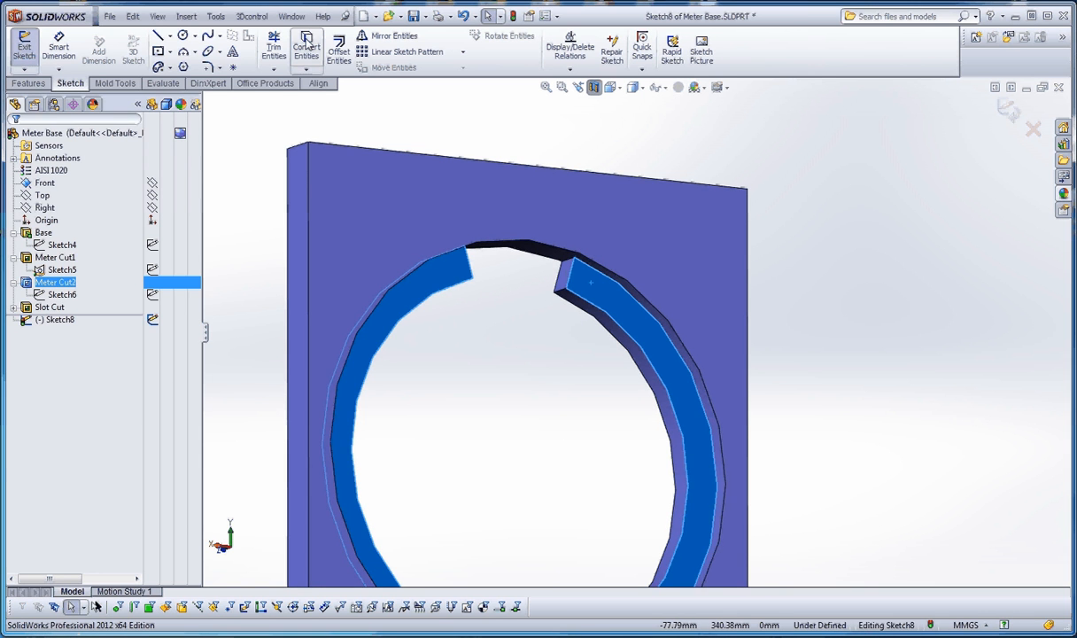
left_click(306, 46)
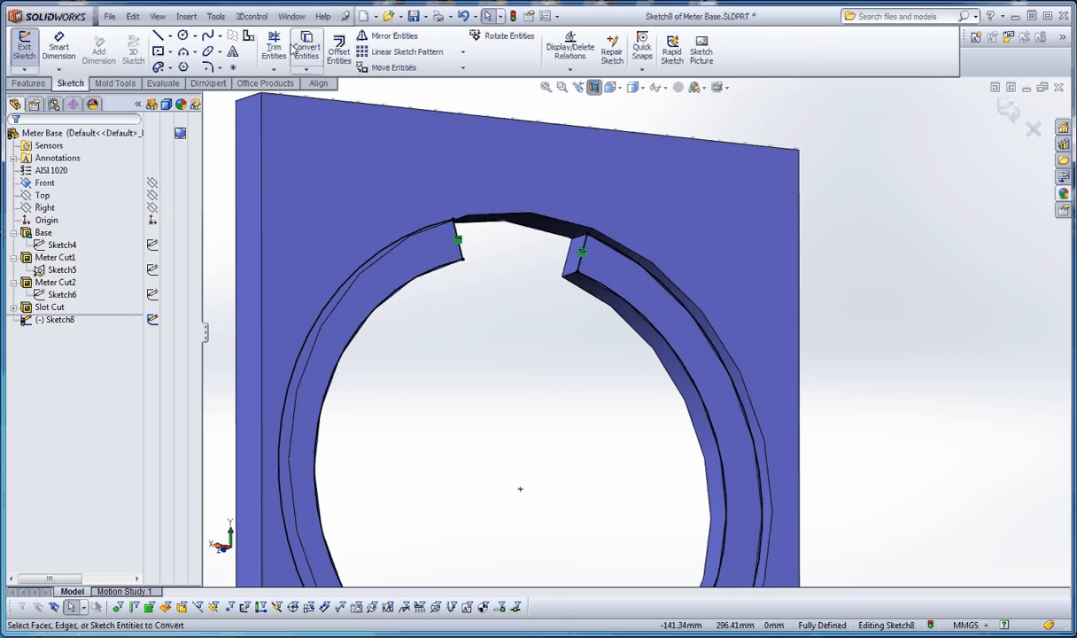
left_click(158, 35)
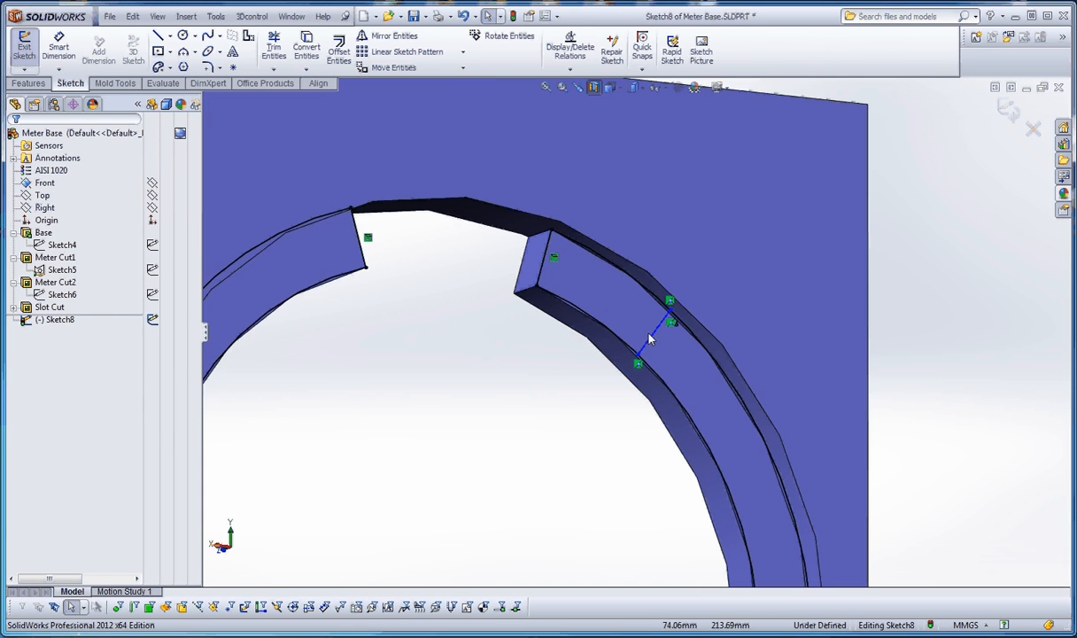
- Close the tab line, dimension it 20 mm from the ledge end, and power-trim the excess ring edges
left_click(654, 332)
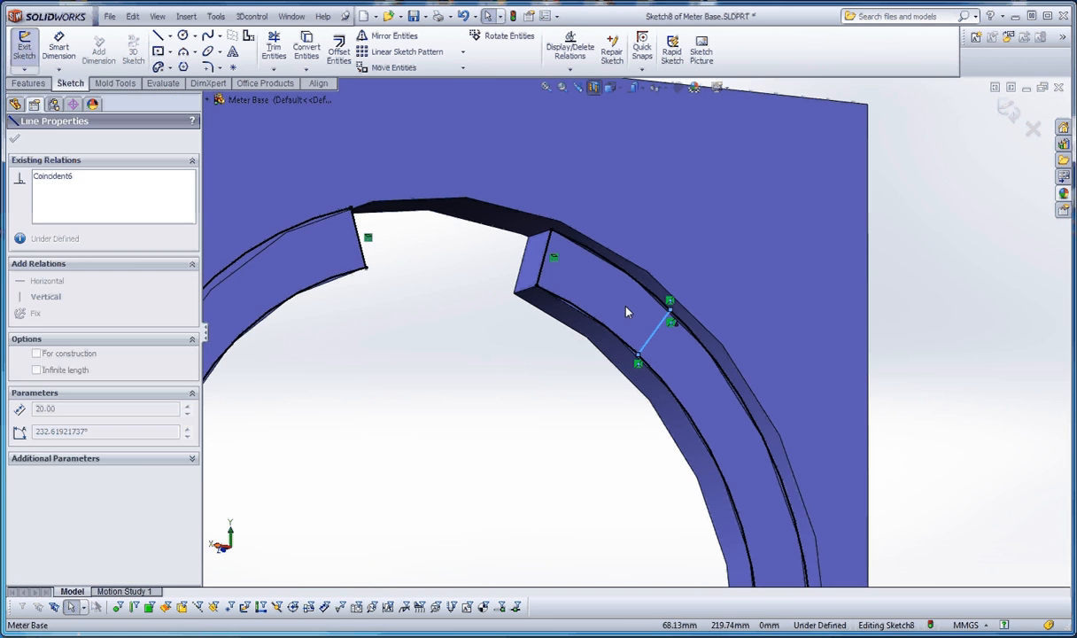
left_click(623, 263)
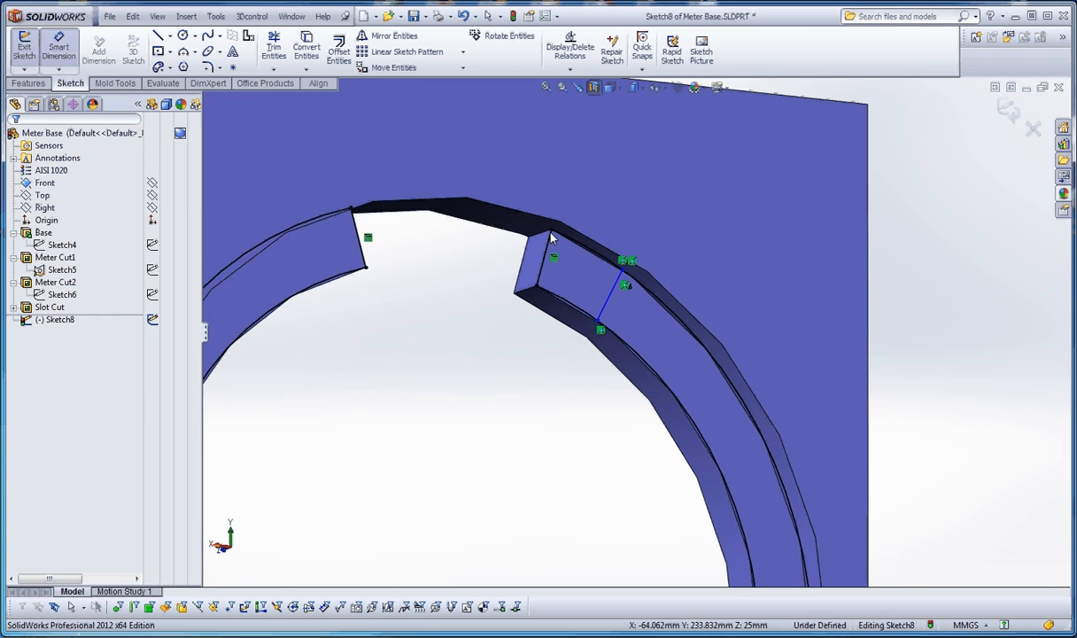
left_click(550, 230)
type("20")
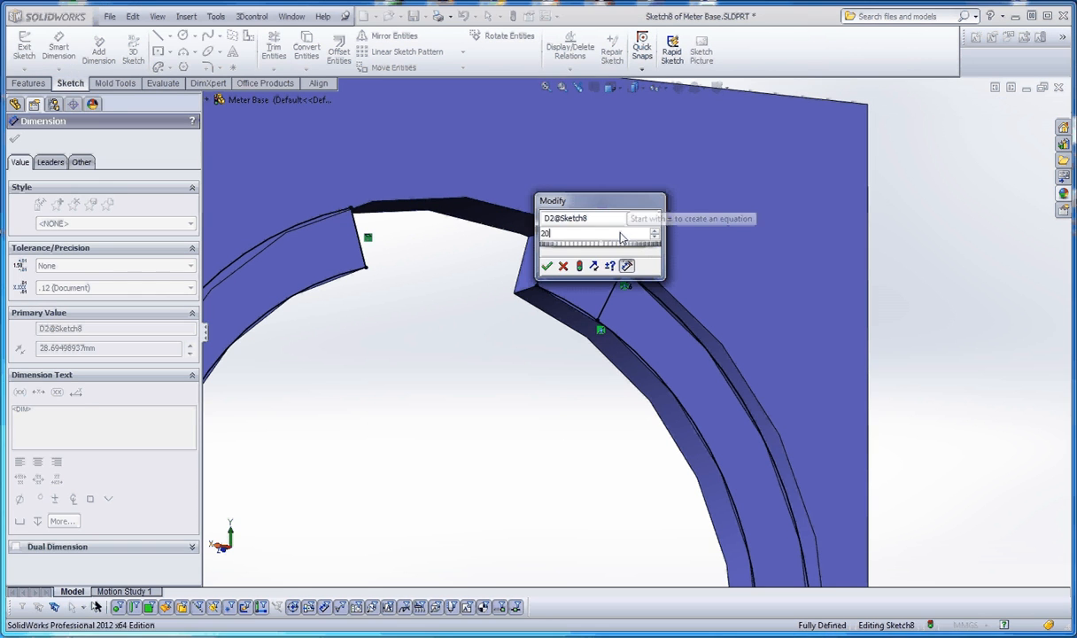
left_click(548, 265)
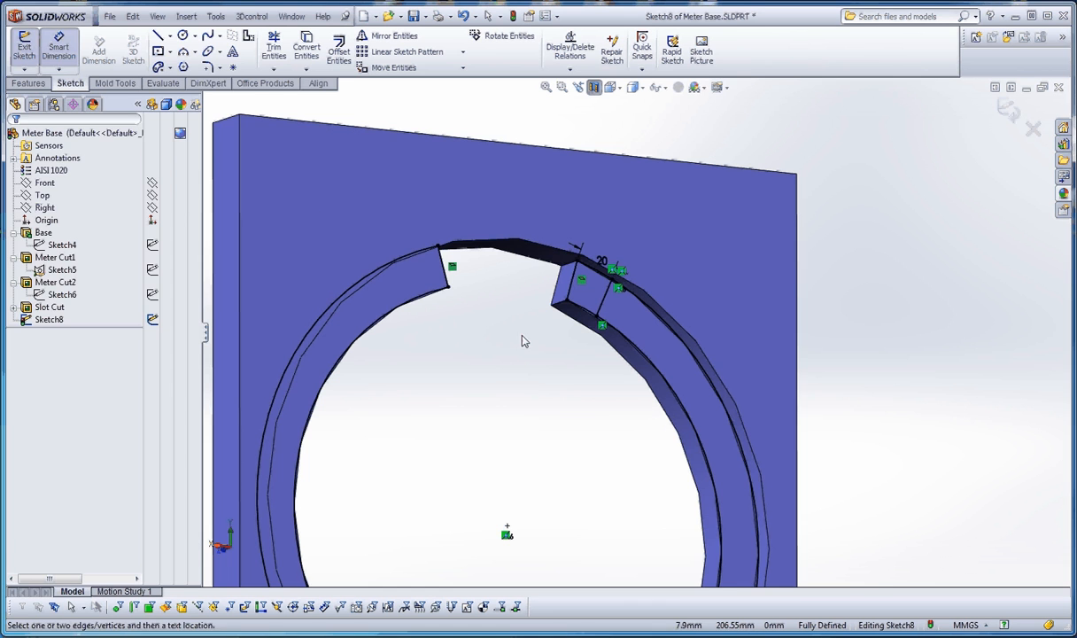
left_click(276, 46)
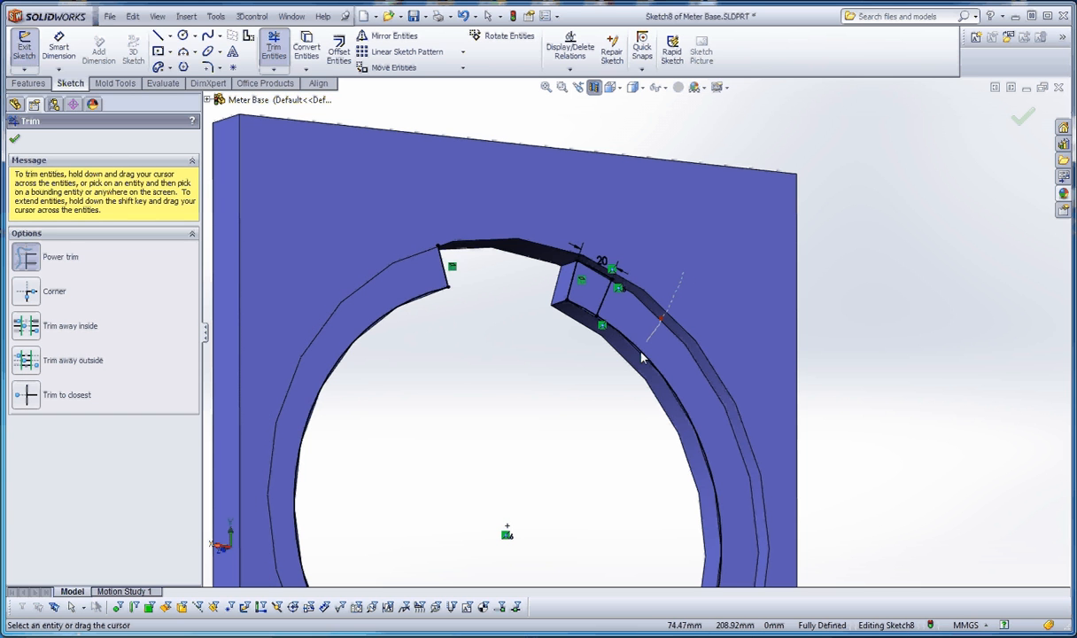
left_click_drag(643, 359, 434, 270)
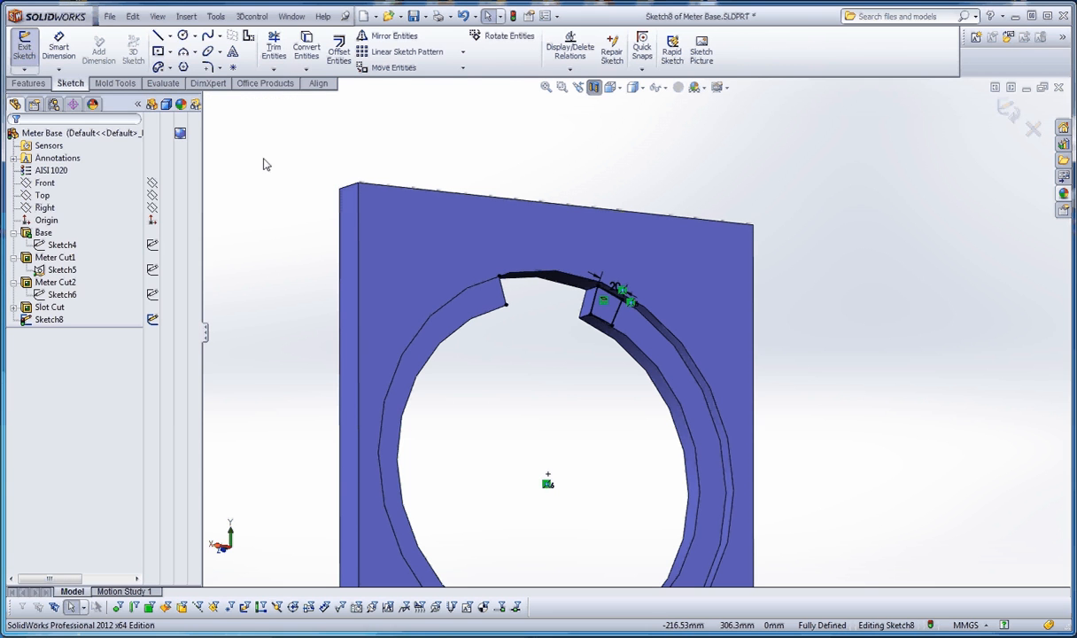
- Extrude Sketch8 as Boss-Extrude3 Up To Next, merged into the Meter Base block
left_click(27, 82)
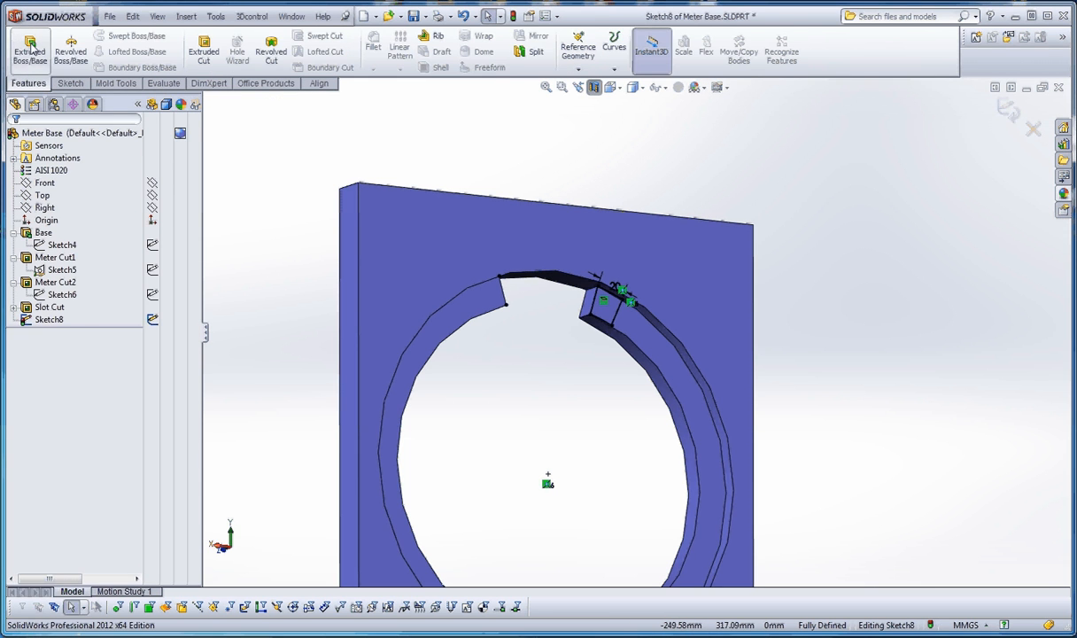
left_click(29, 44)
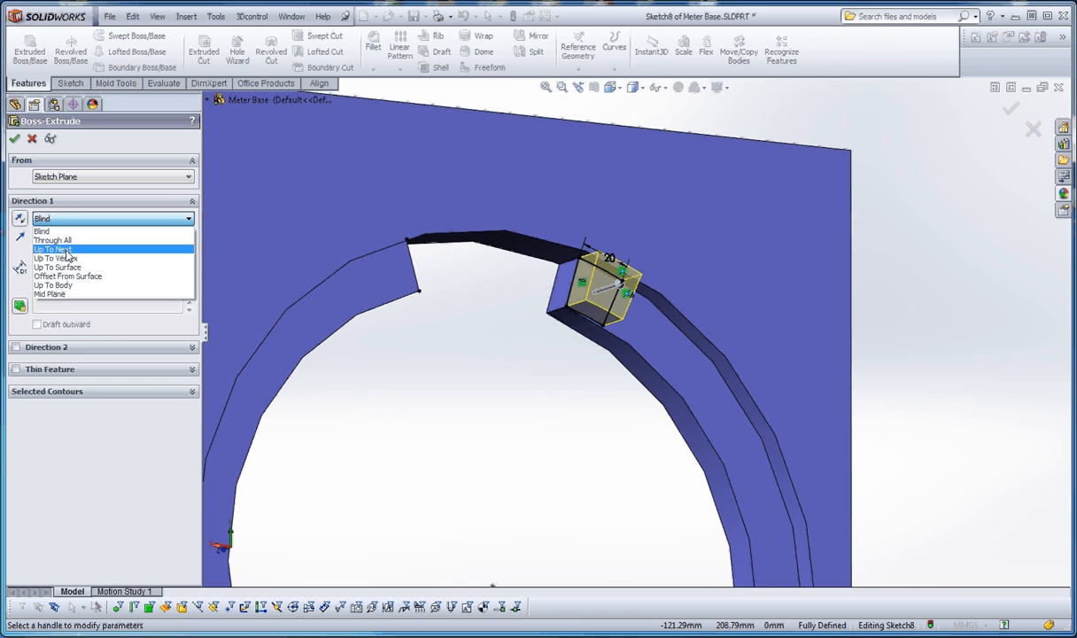
left_click(52, 248)
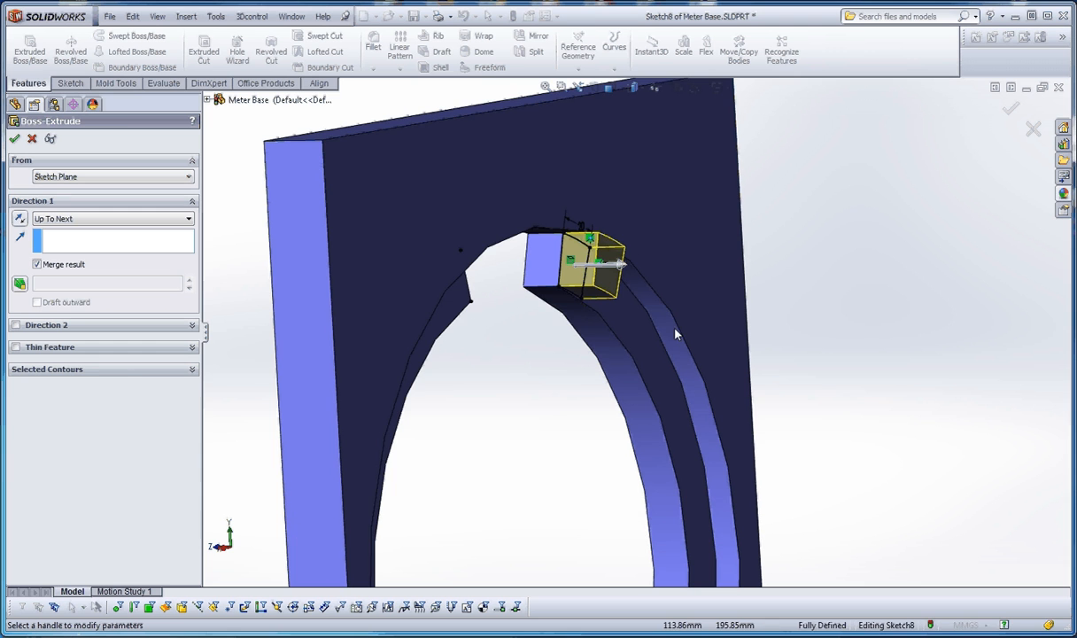
mouse_move(600, 341)
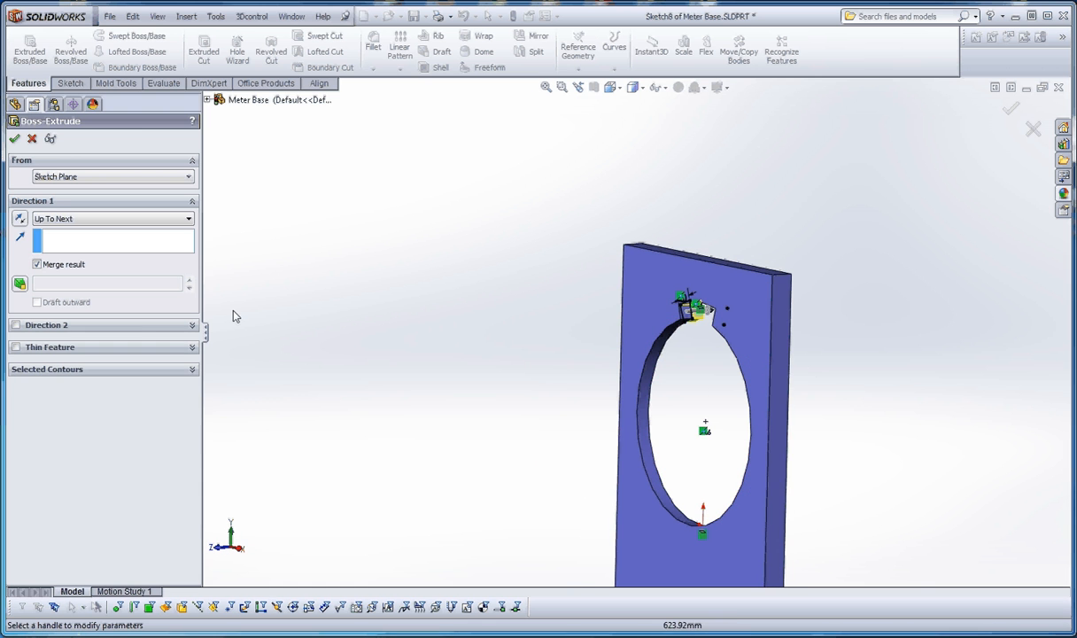
left_click(13, 144)
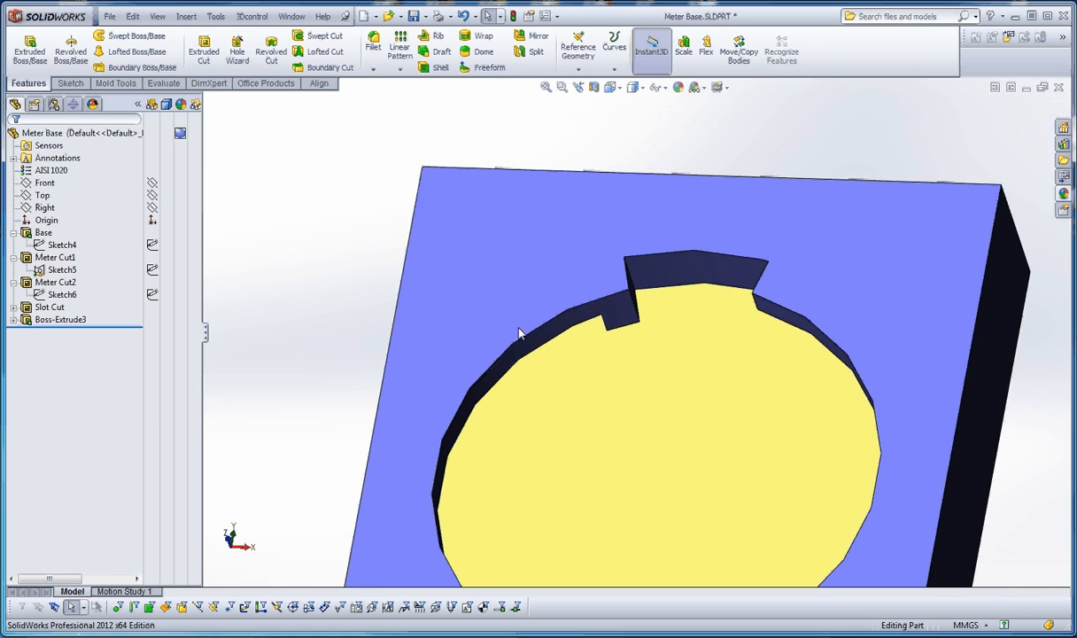
mouse_move(494, 601)
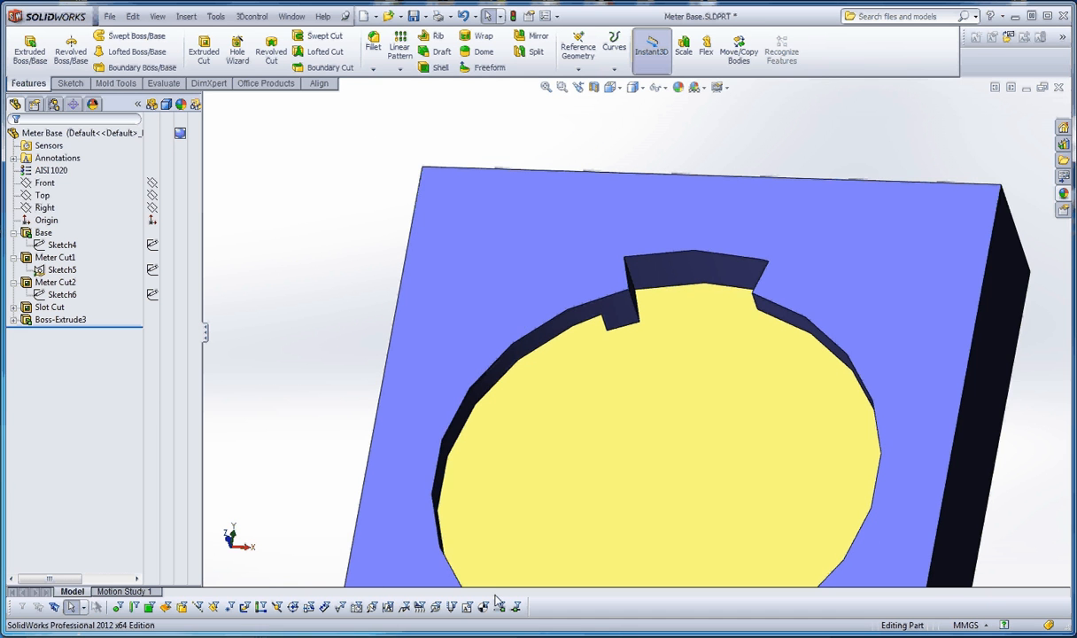